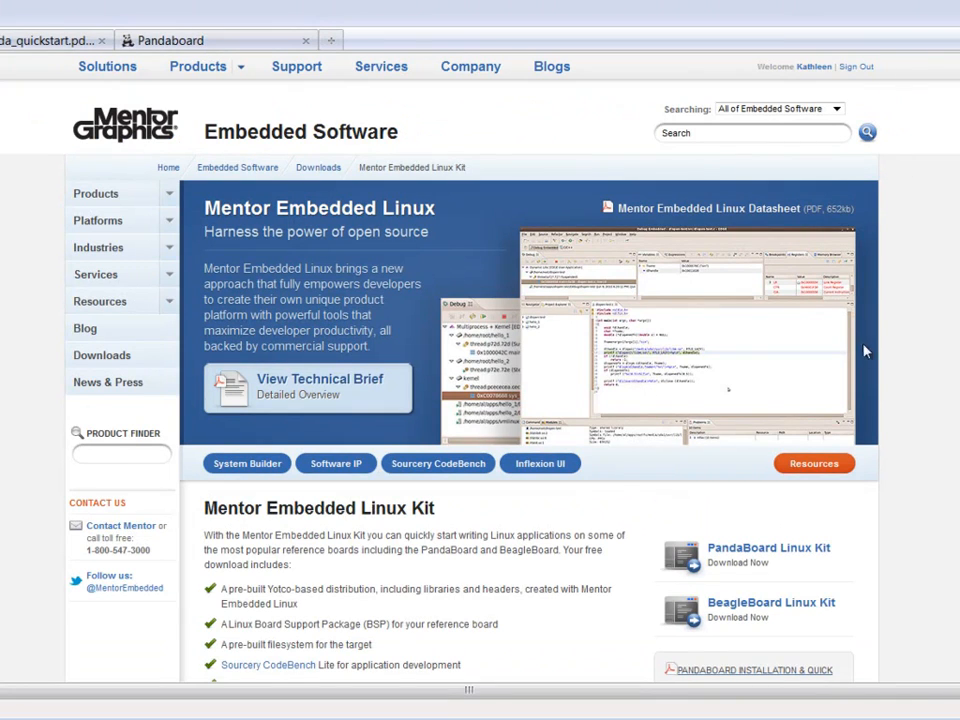
Launch sourcerygxx-ide from the CodeSourcery ARM GNU/Linux bin directory in the terminal
scroll(down, 3)
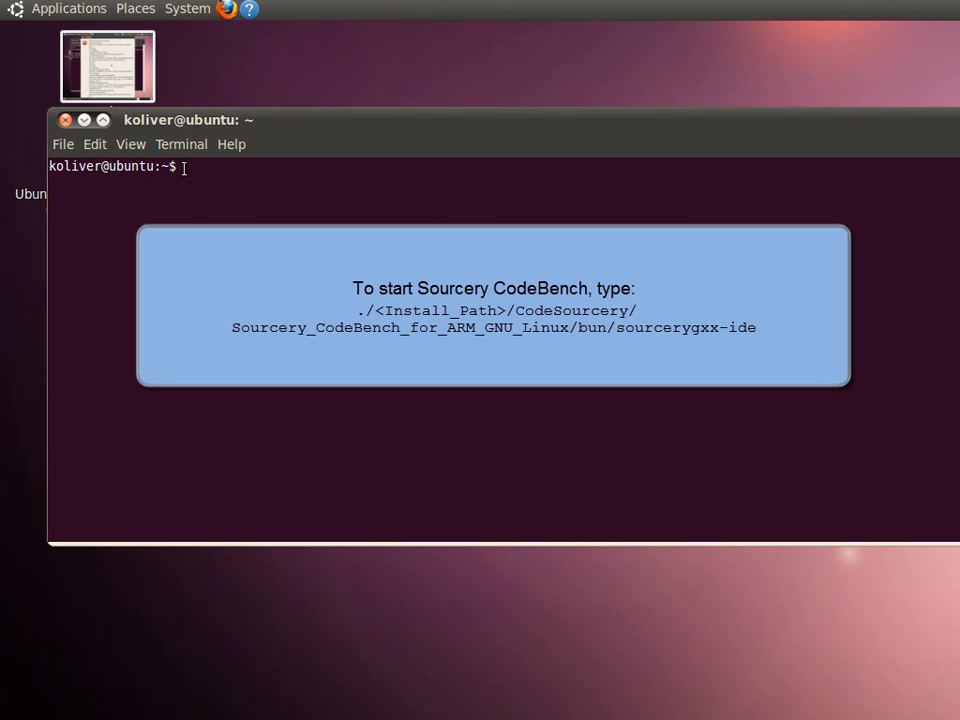
text(./CodeSourcery/Sourcery_CodeBench_for_ARM_GNU_Linux/bin/sourcerygxx-ide)
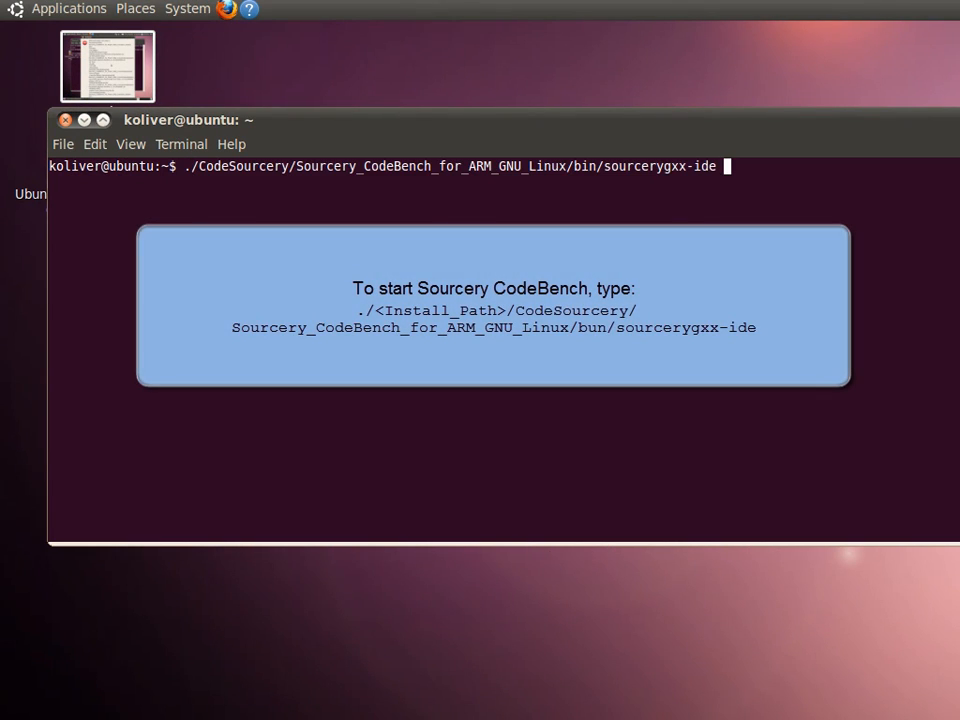
key(Return)
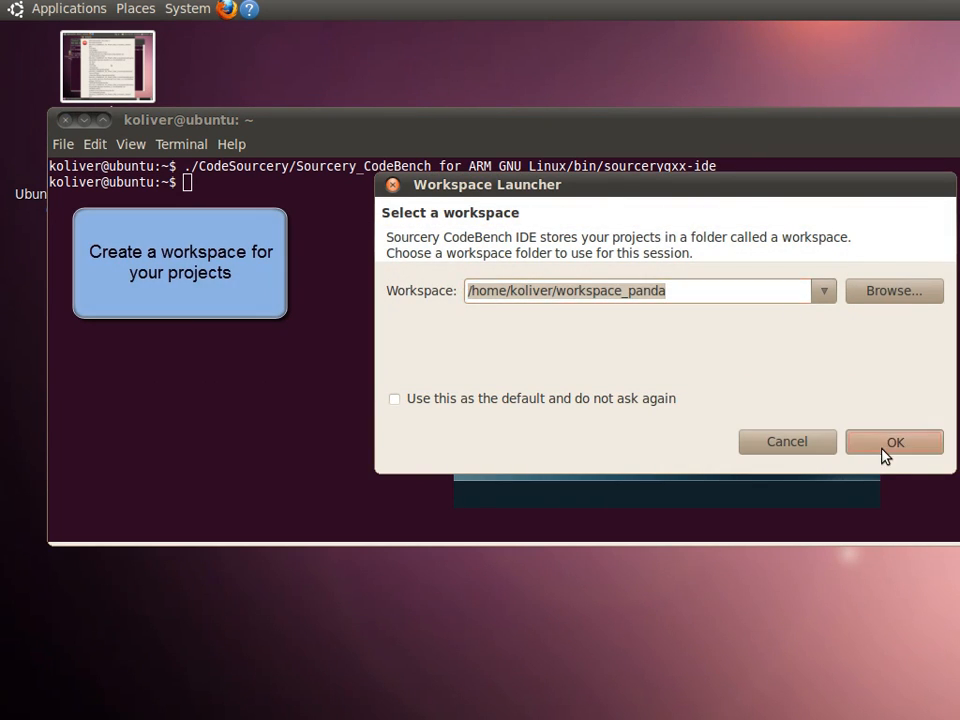
Accept the workspace_panda workspace and close the Welcome overview to reach the C/C++ perspective
click(894, 442)
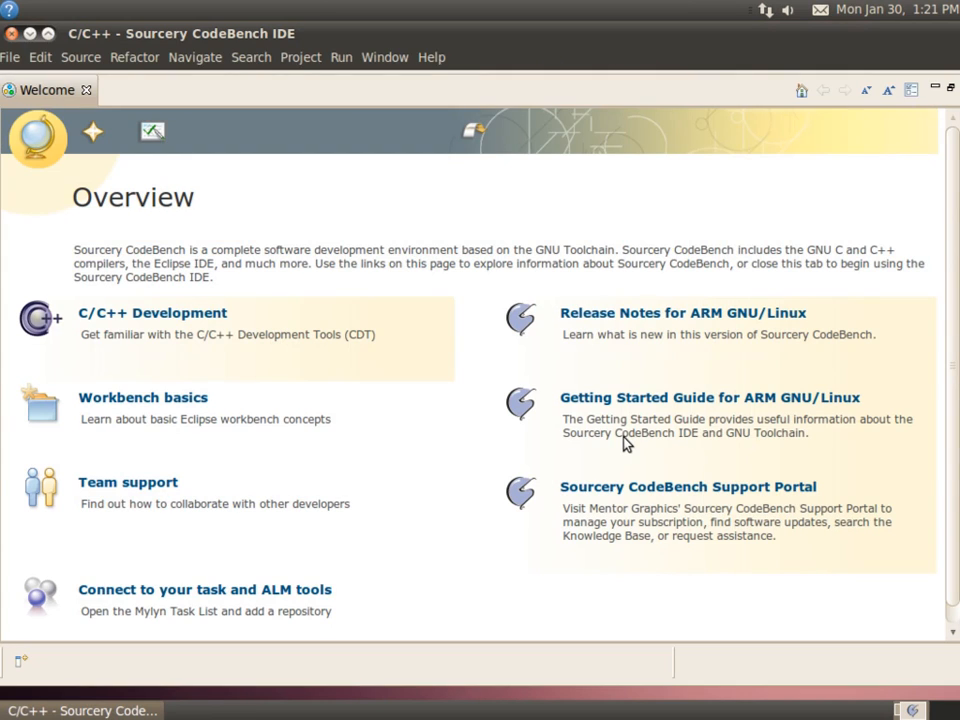
mouse_move(86, 90)
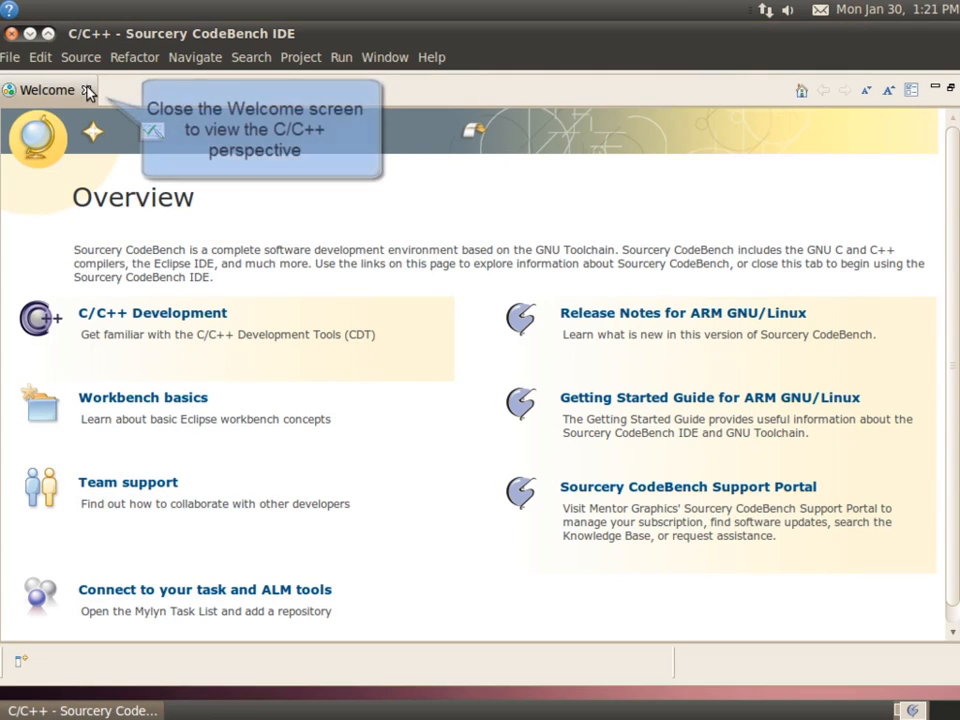
mouse_move(92, 132)
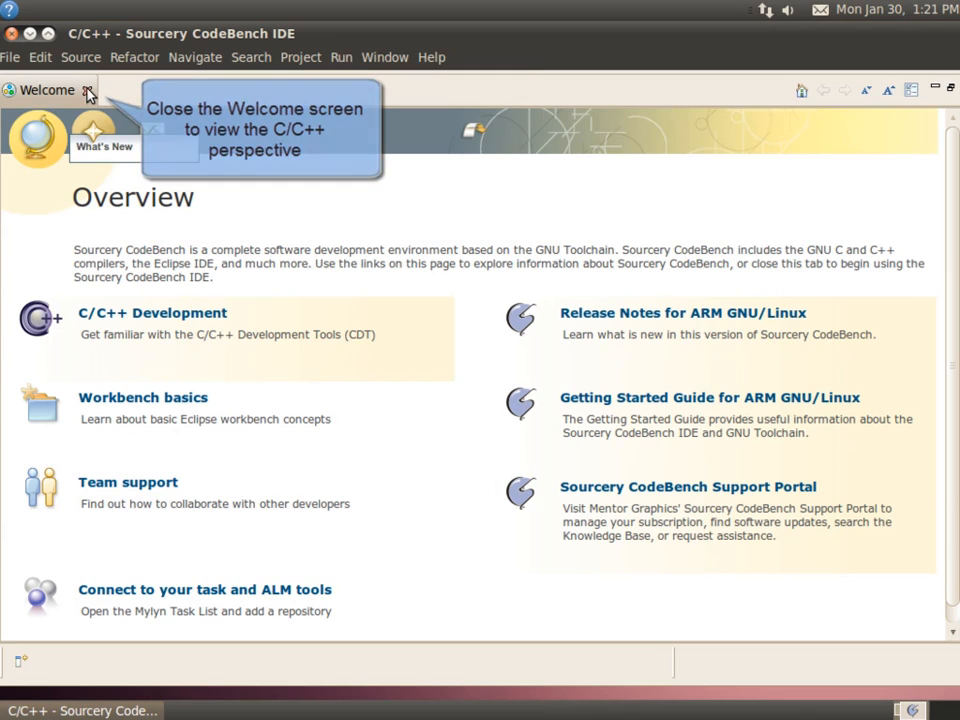
click(88, 90)
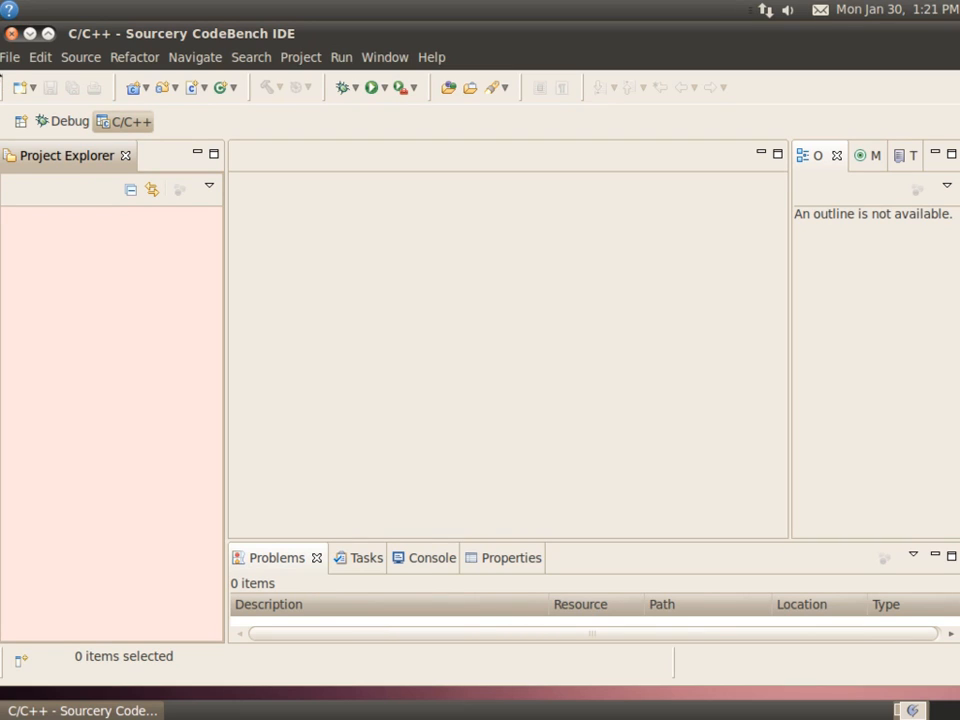
Start a new C project named factorial using the Factorial C Project template
click(10, 56)
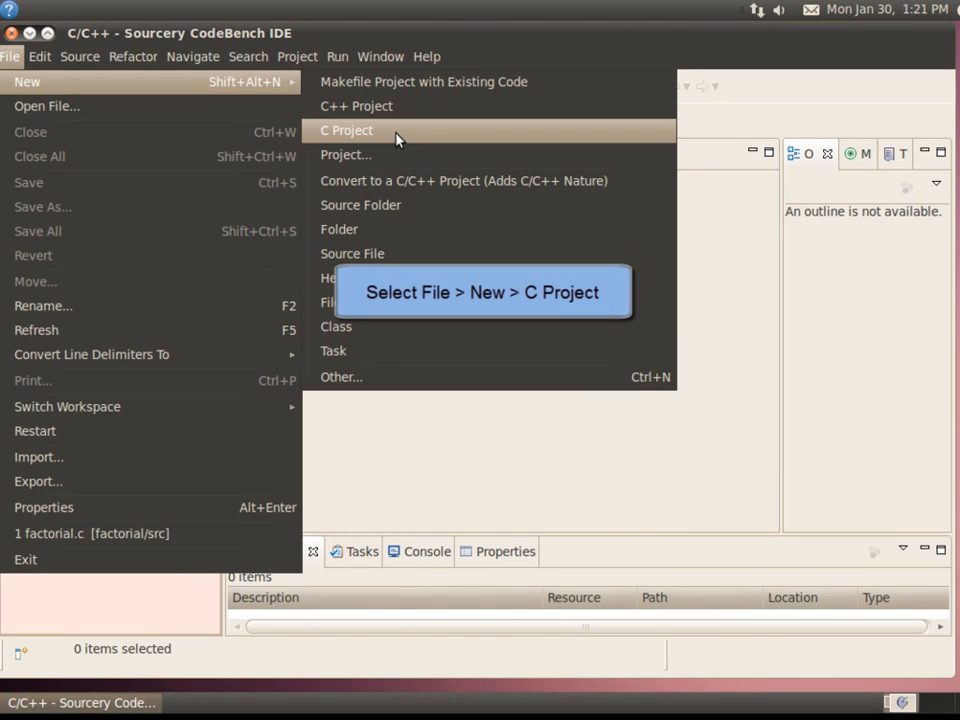
click(346, 130)
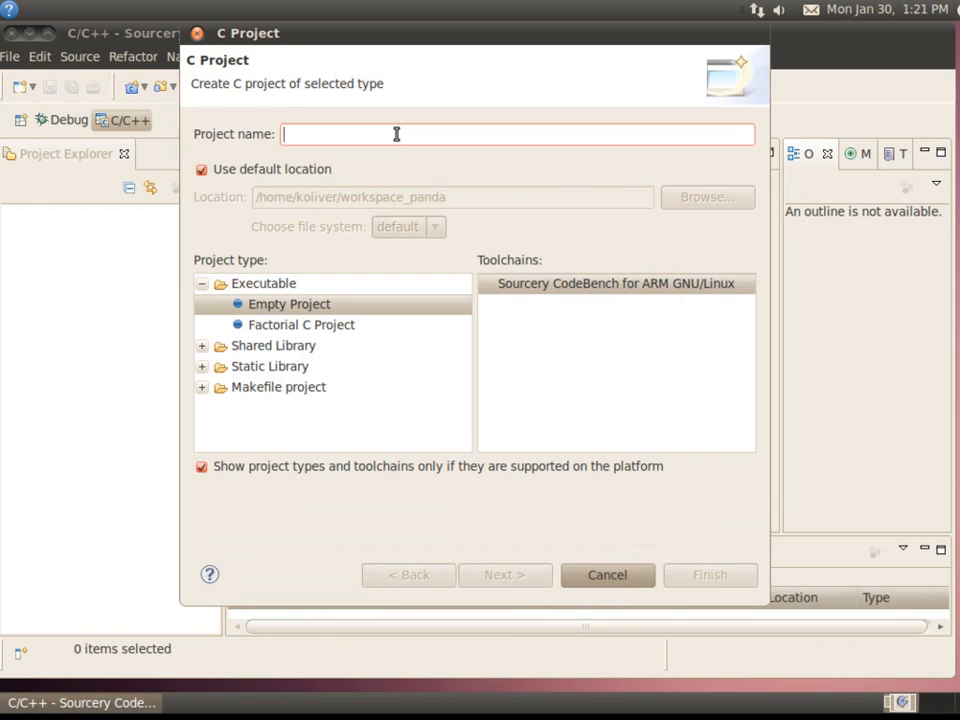
text(factorial)
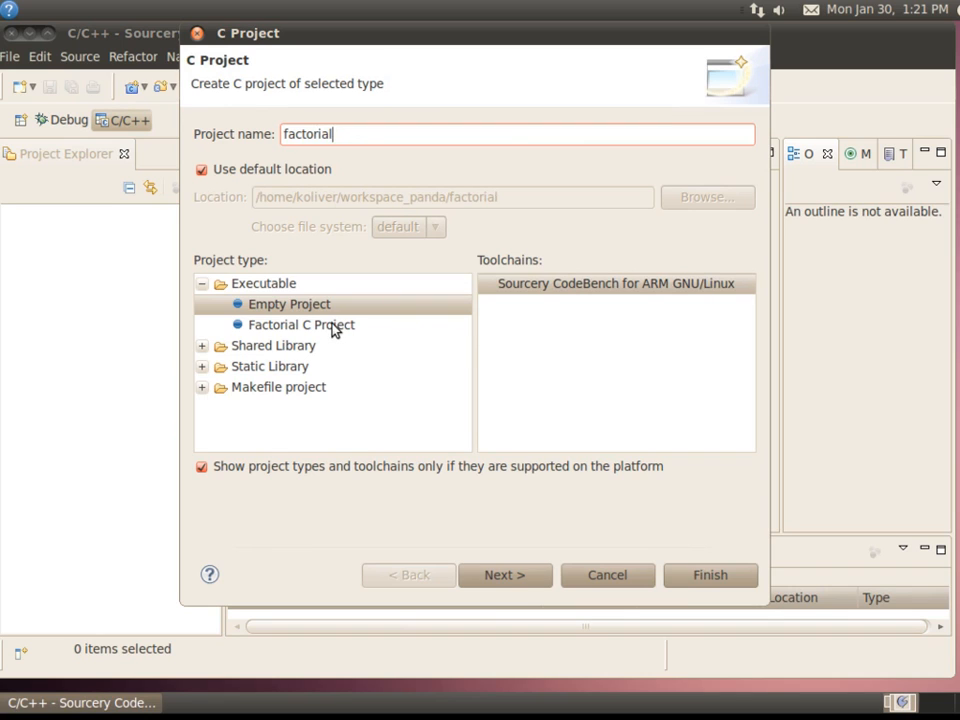
click(300, 324)
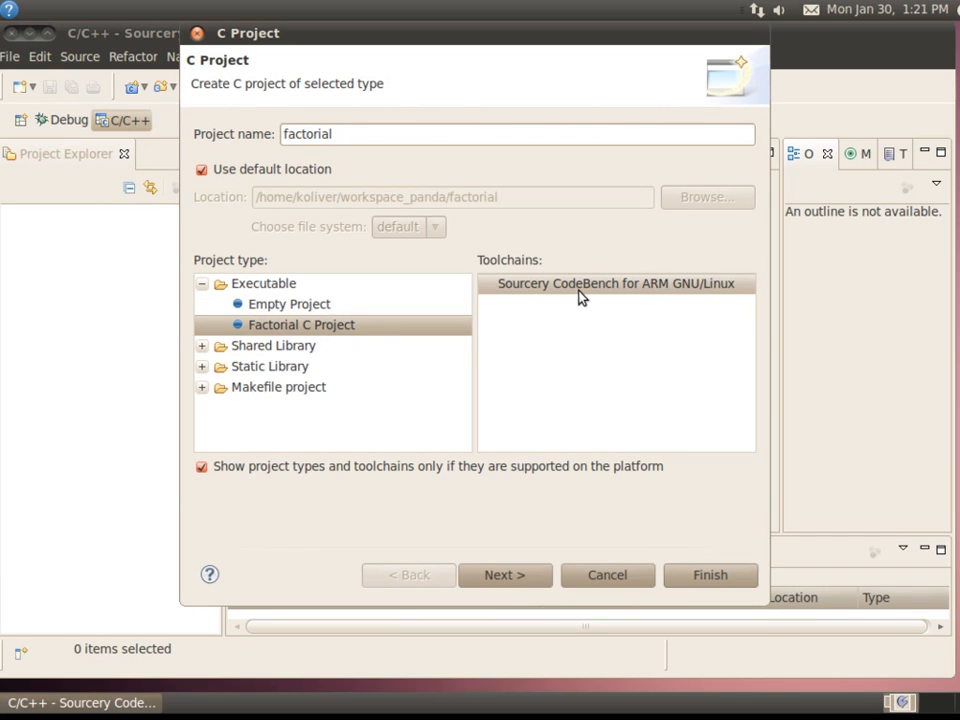
click(504, 576)
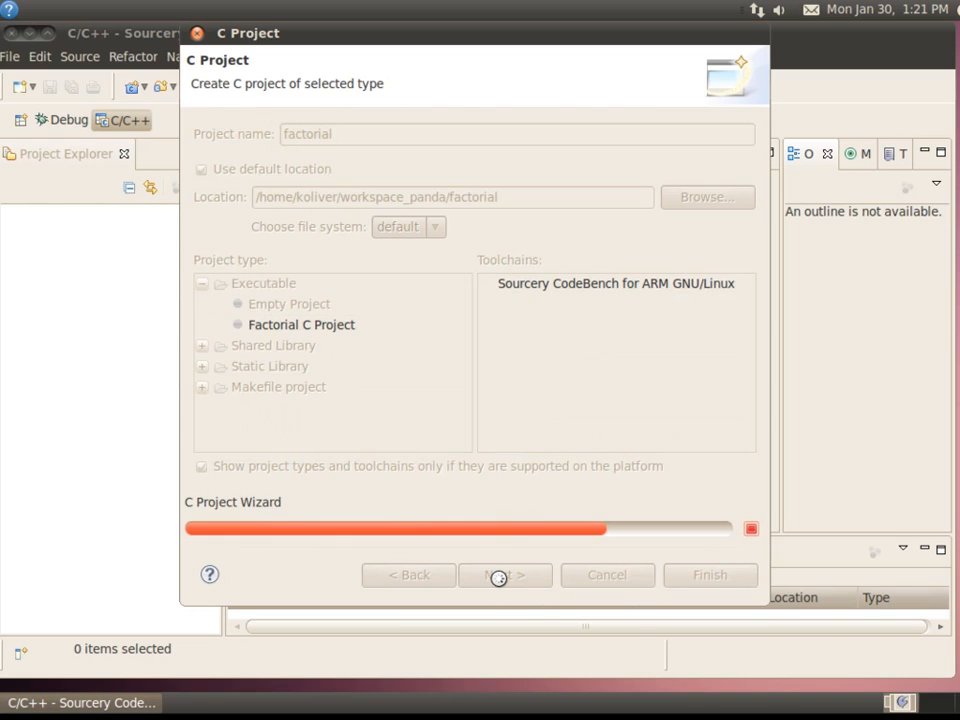
click(504, 574)
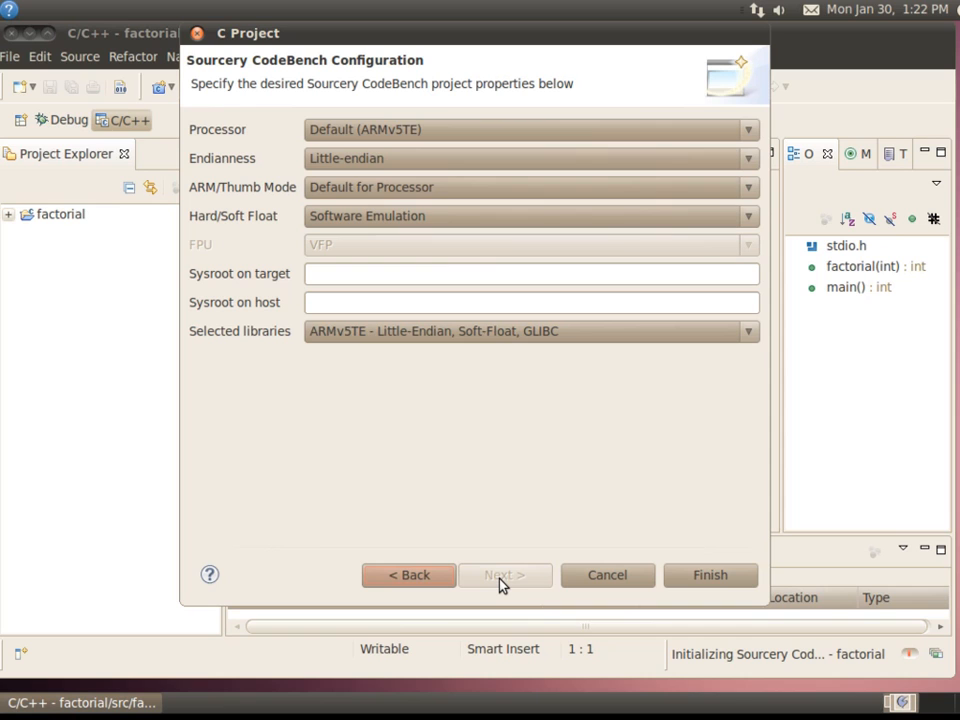
mouse_move(530, 50)
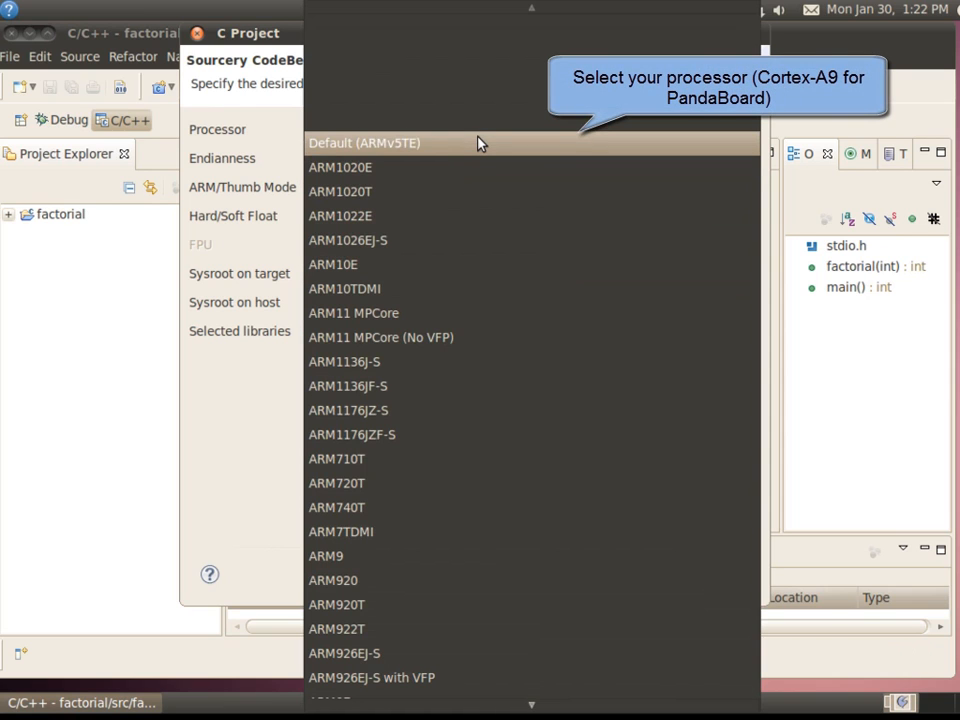
Set the project's processor to Cortex-A9 and finish creating the factorial project
scroll(down, 3)
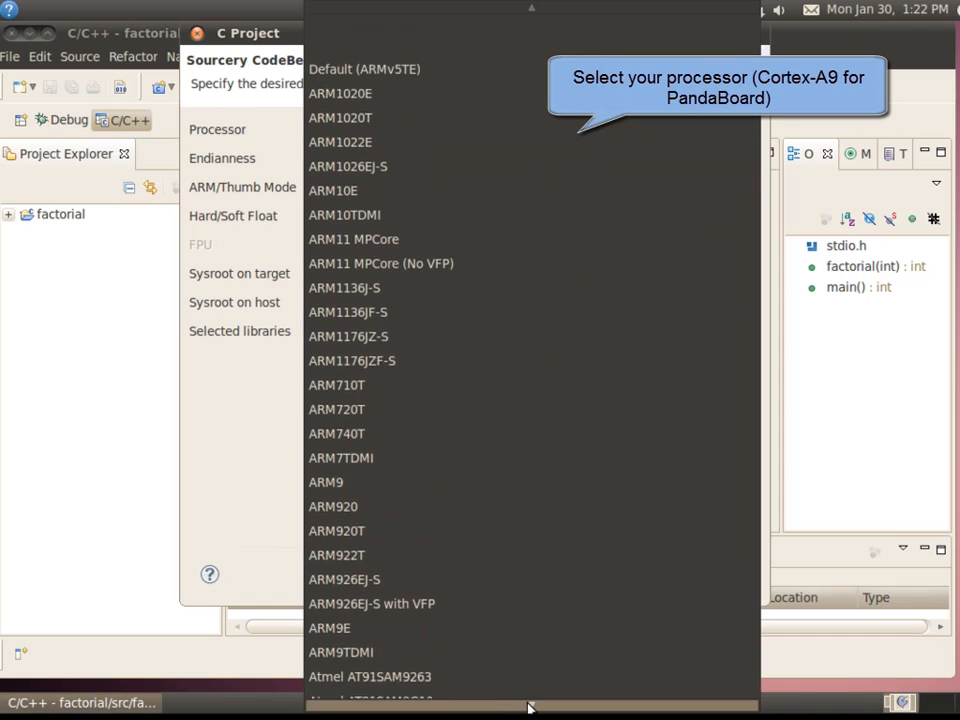
scroll(down, 3)
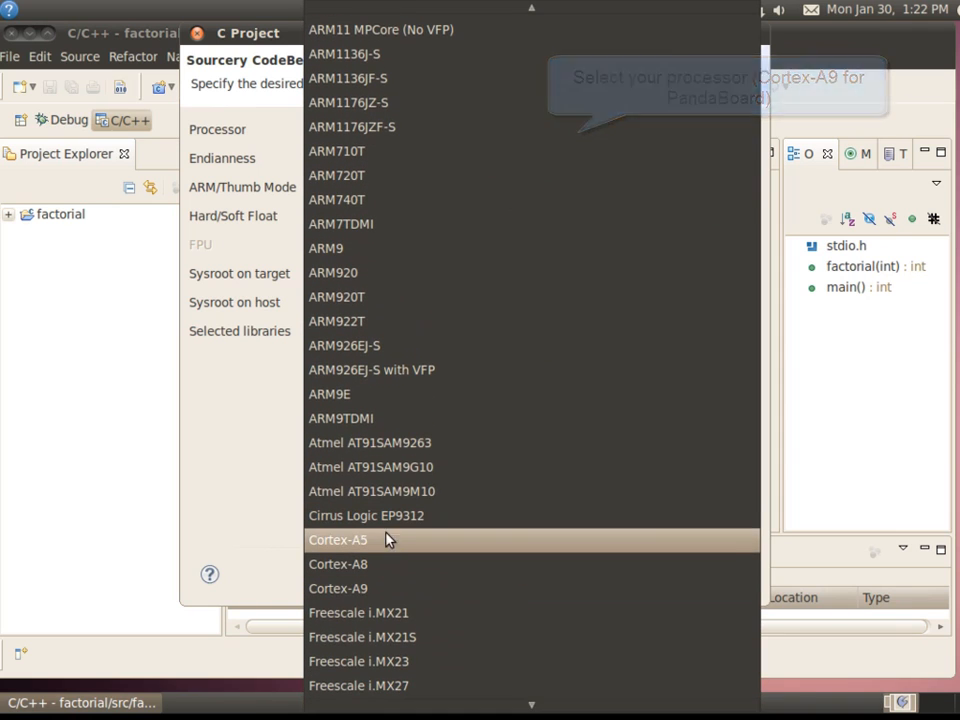
click(338, 588)
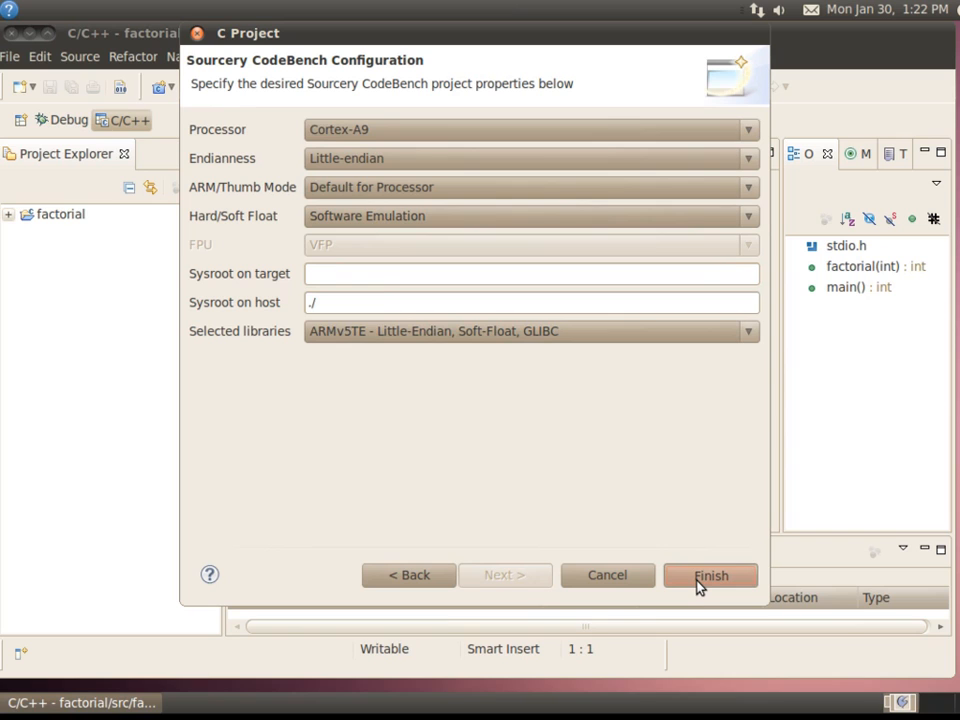
click(710, 576)
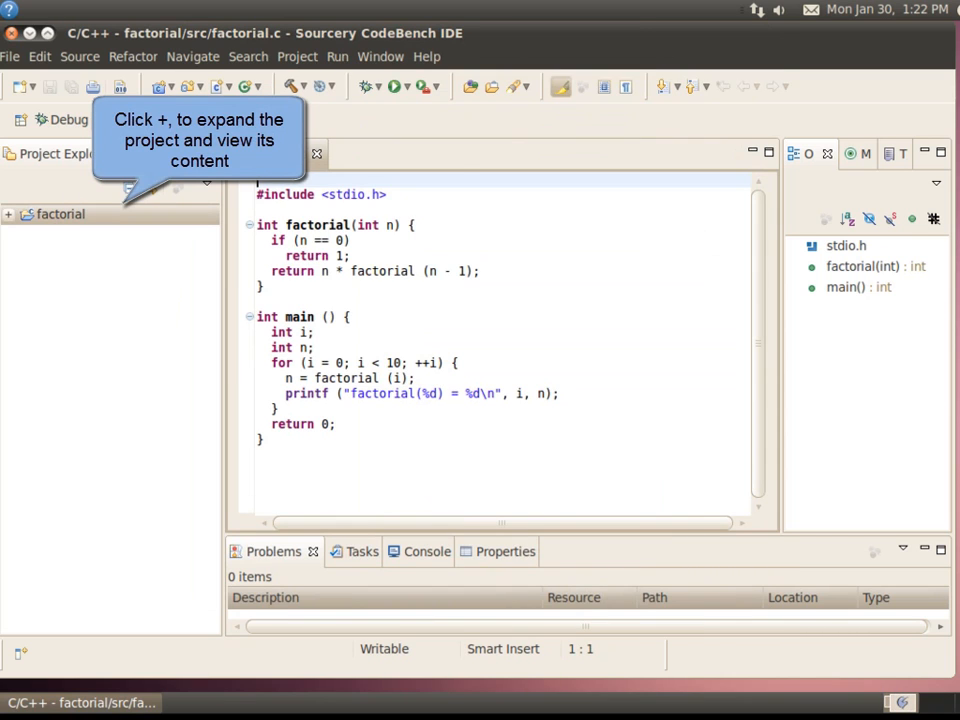
Expand the factorial project and its src folder to list Includes and factorial.c
click(8, 214)
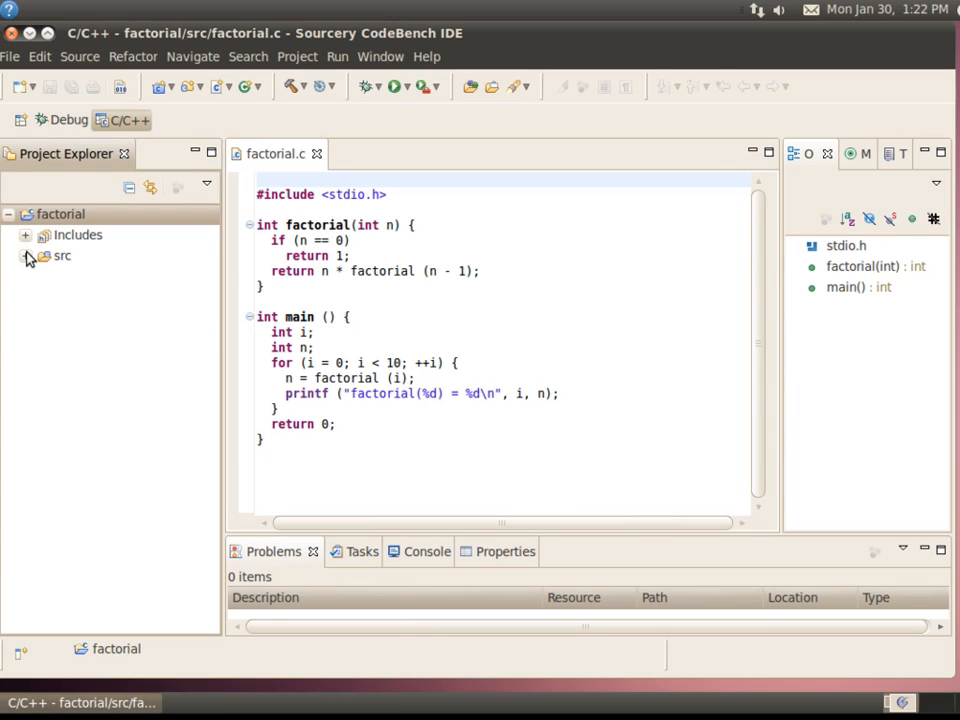
click(28, 256)
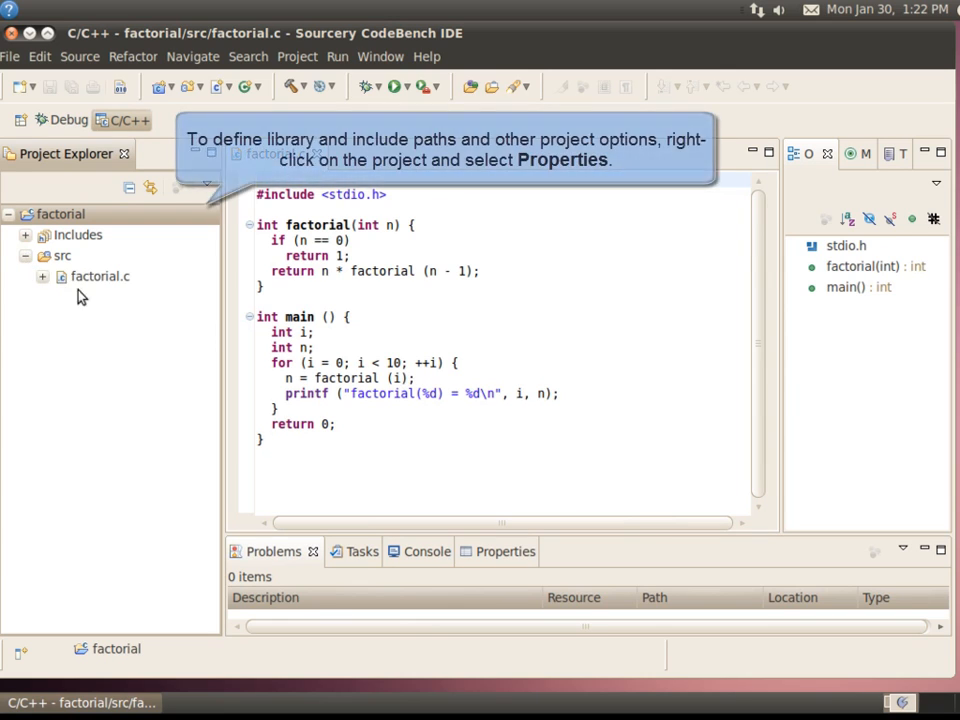
Review the compiler include paths and linker libraries under C/C++ Build settings, then close Properties with OK
right_click(60, 212)
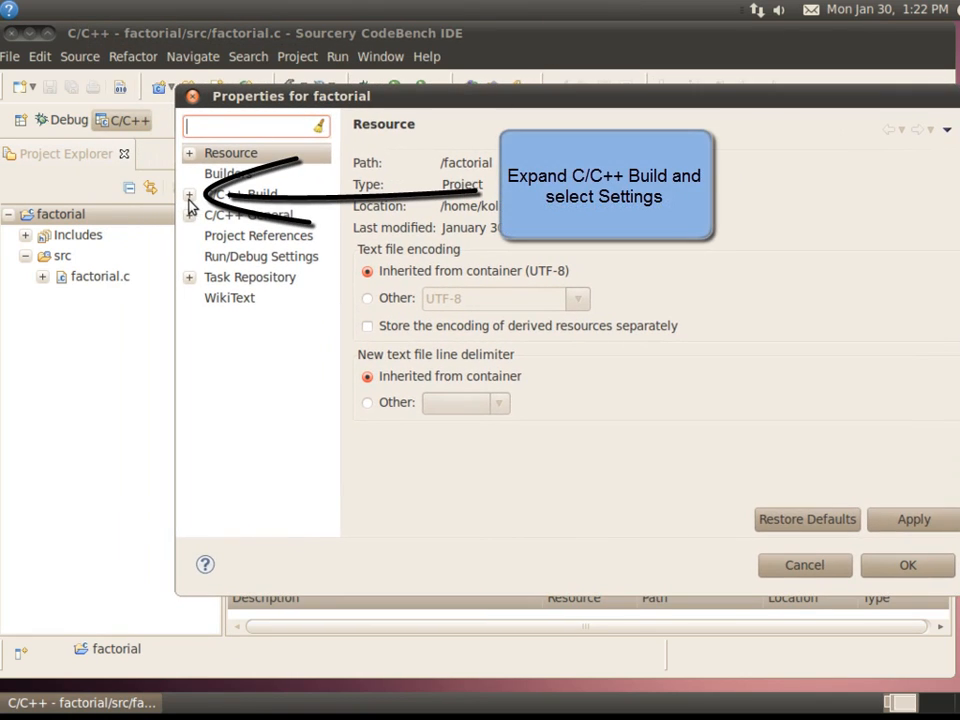
click(188, 194)
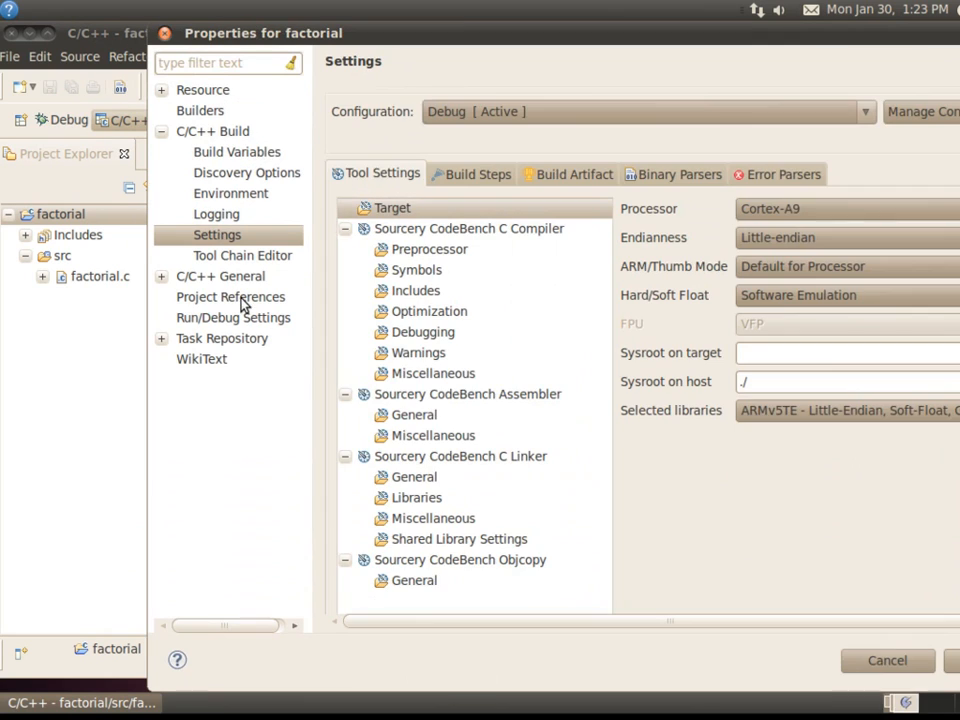
mouse_move(248, 304)
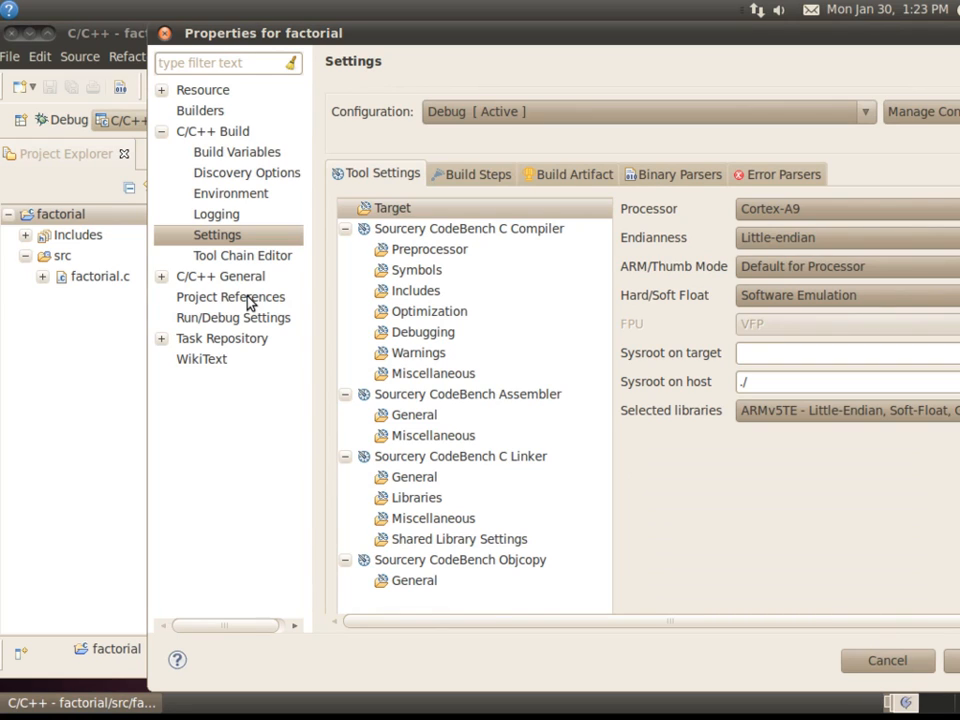
mouse_move(468, 228)
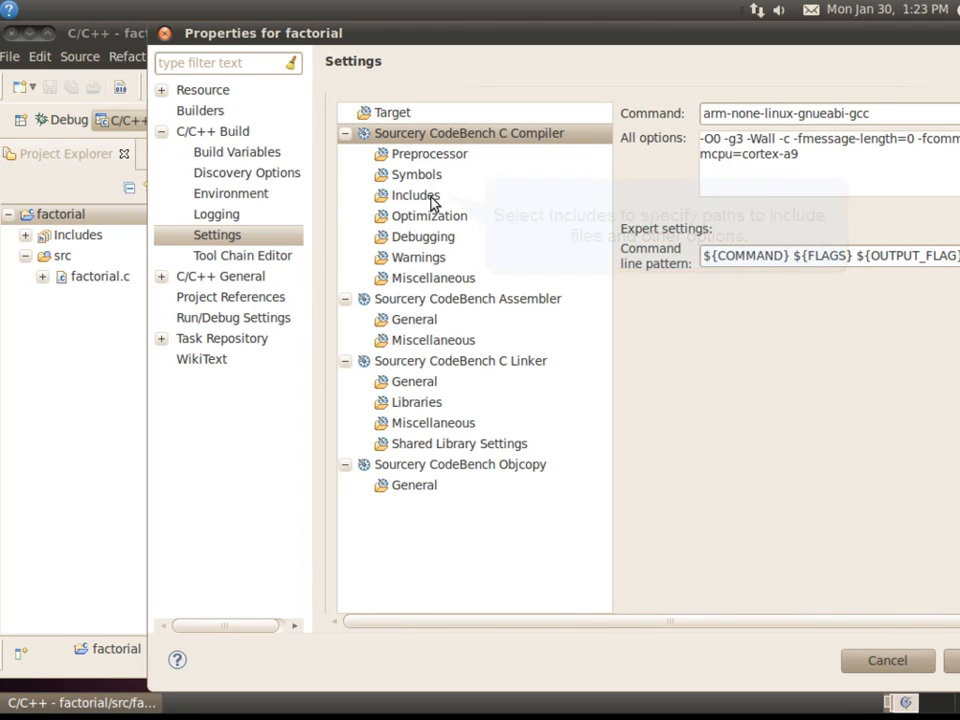
click(414, 196)
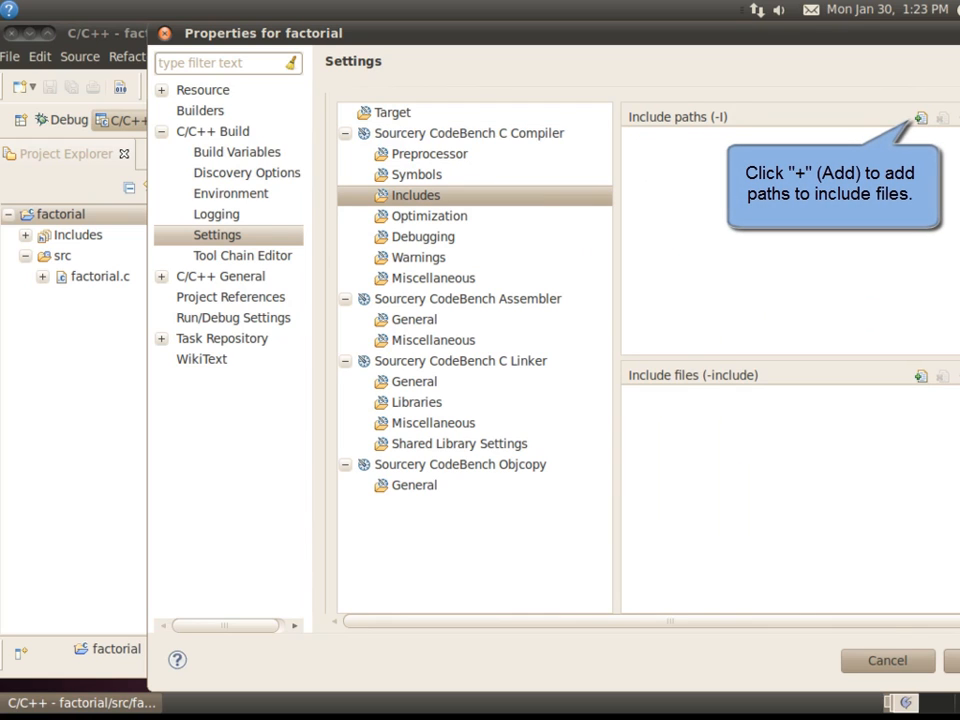
mouse_move(920, 118)
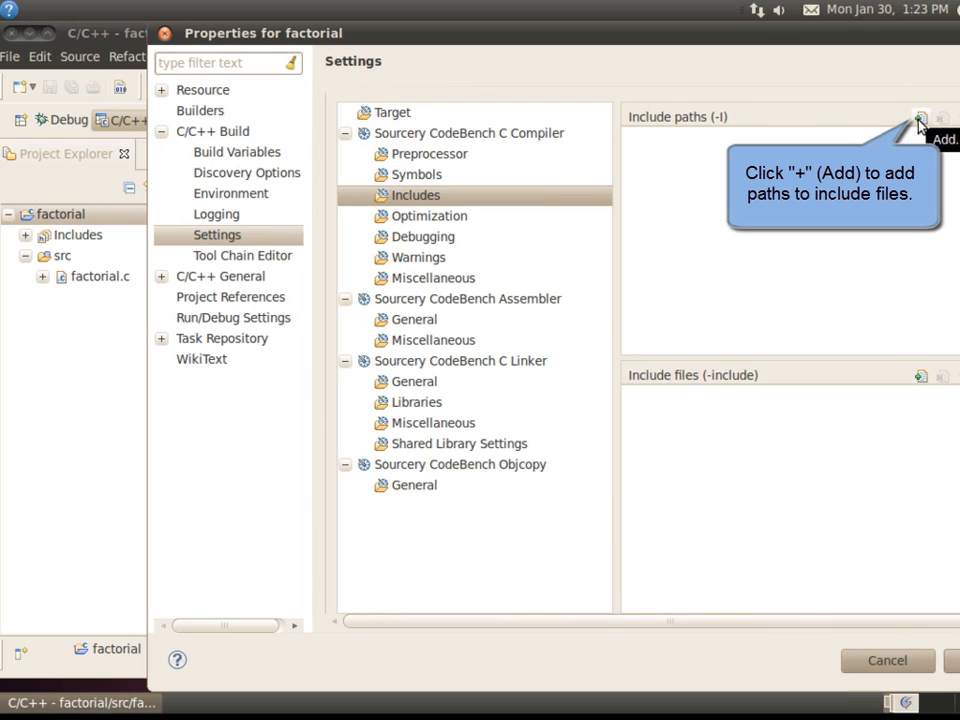
click(414, 400)
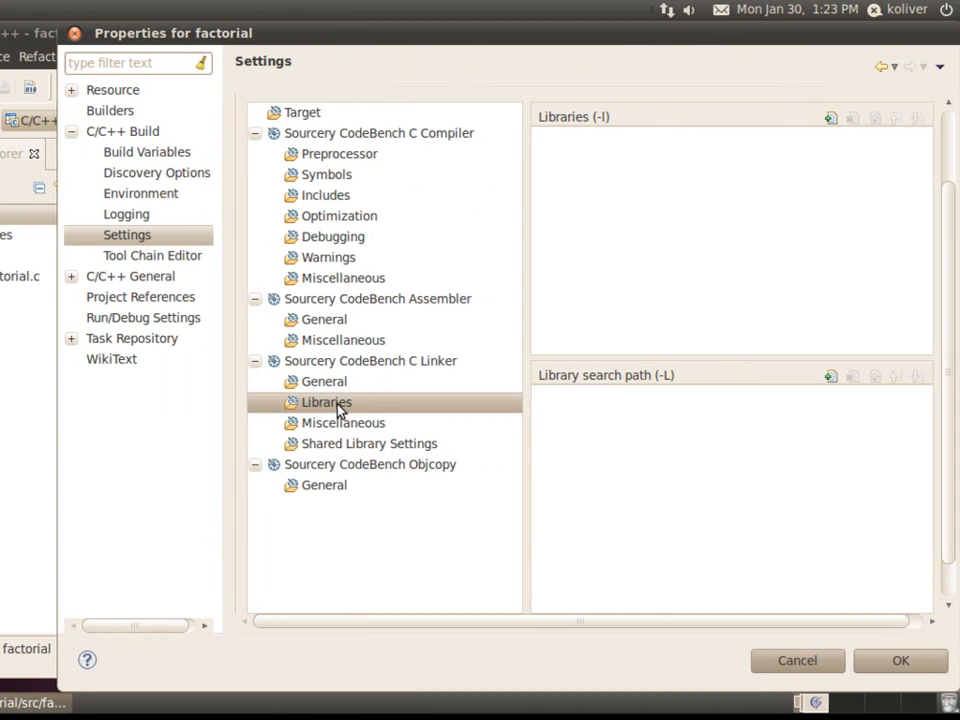
click(900, 660)
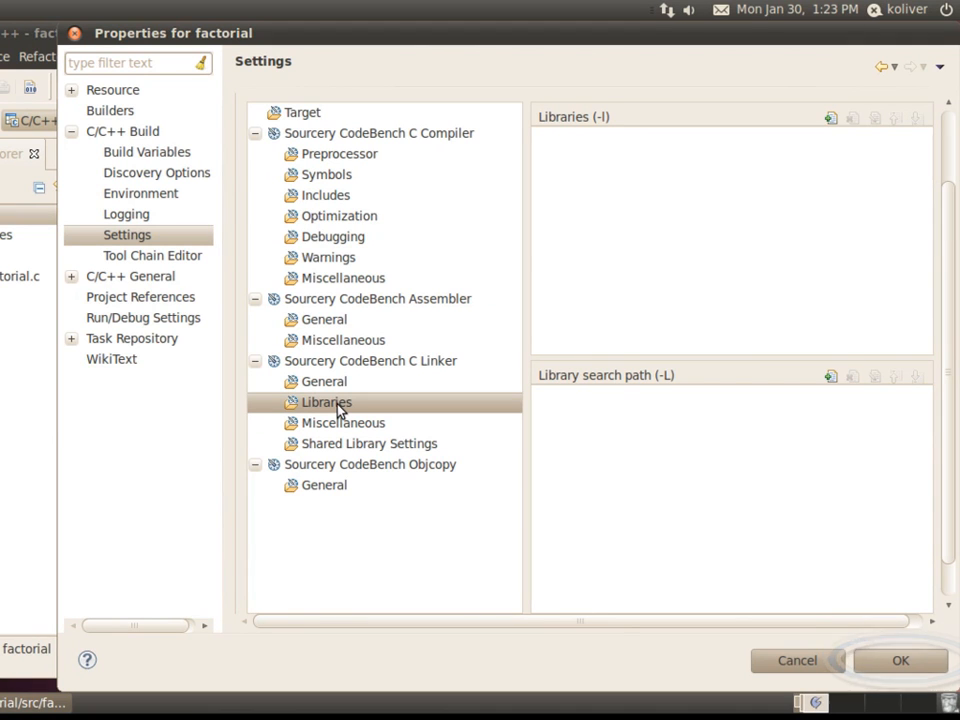
click(900, 660)
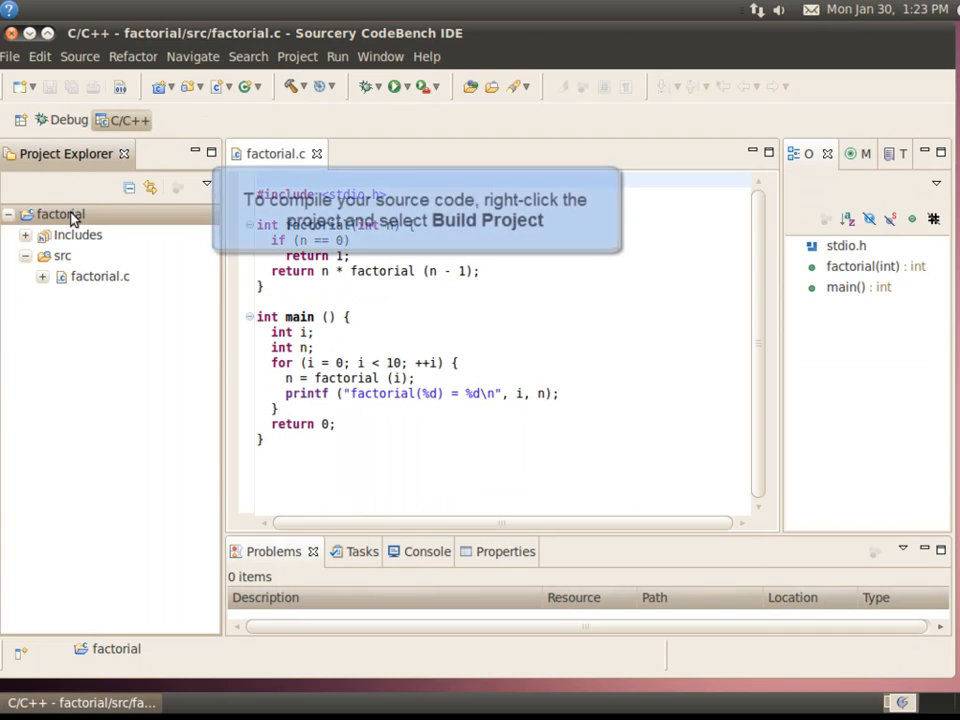
Build the factorial project, expand its Binaries, and bring up the debug configuration options
right_click(60, 214)
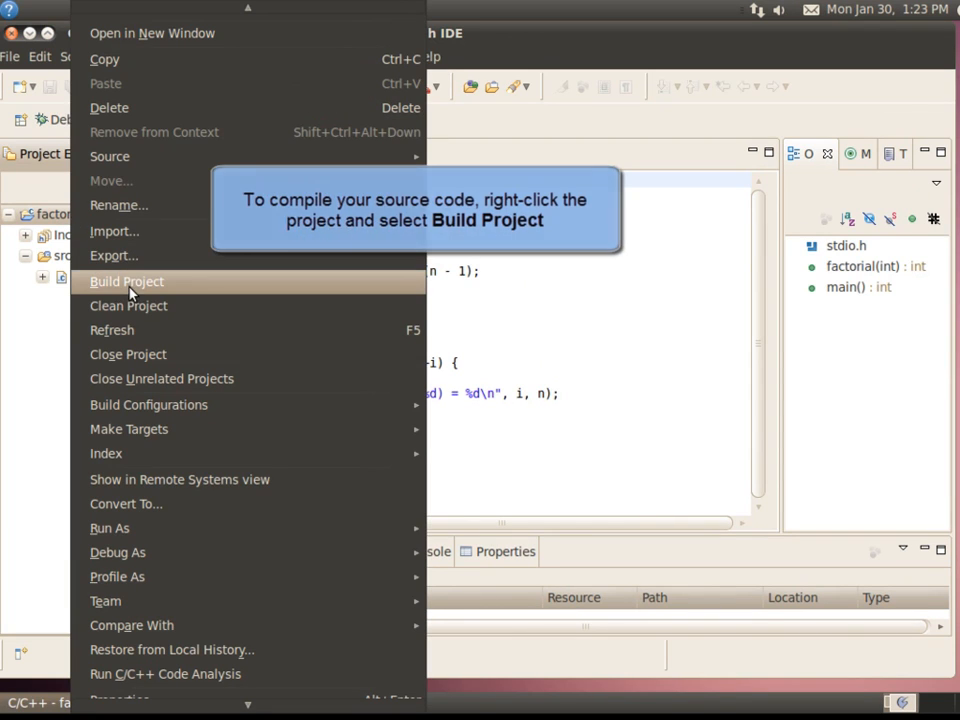
click(126, 280)
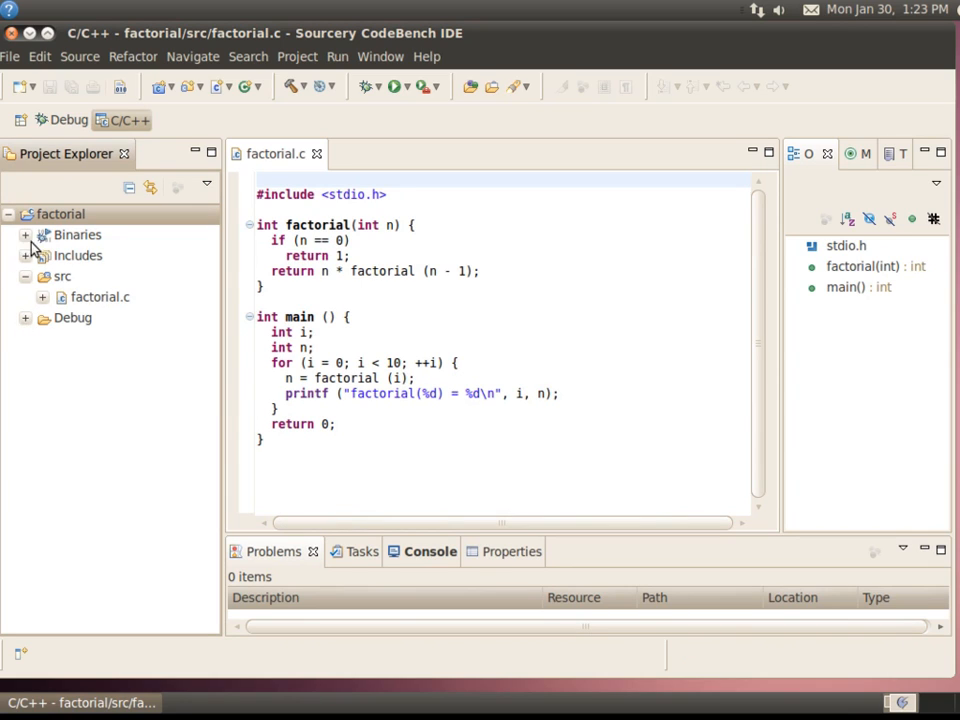
click(24, 234)
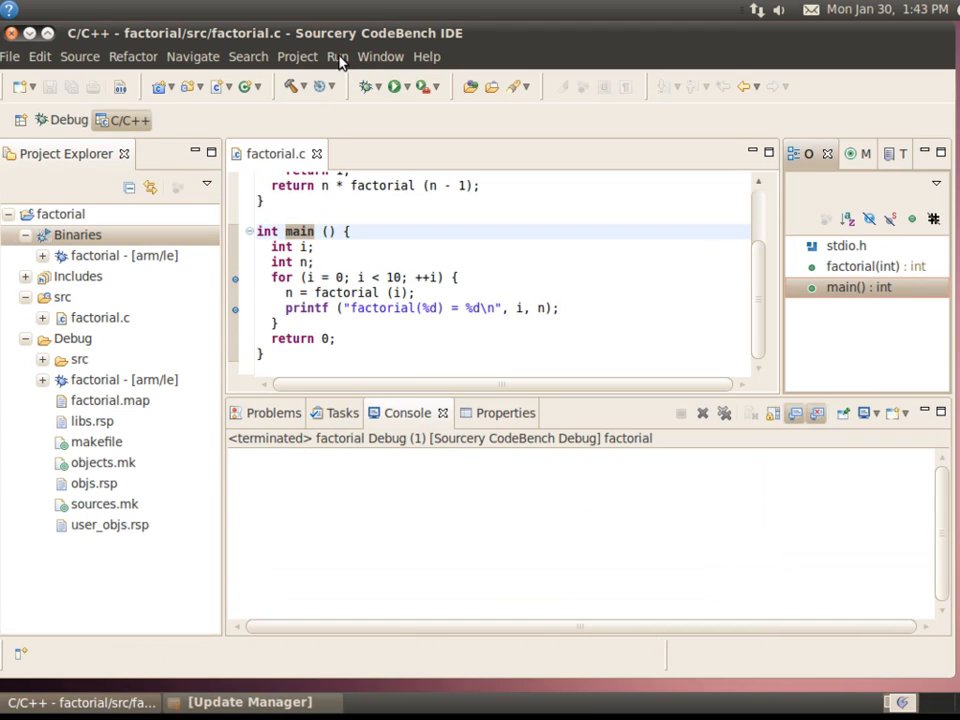
click(338, 56)
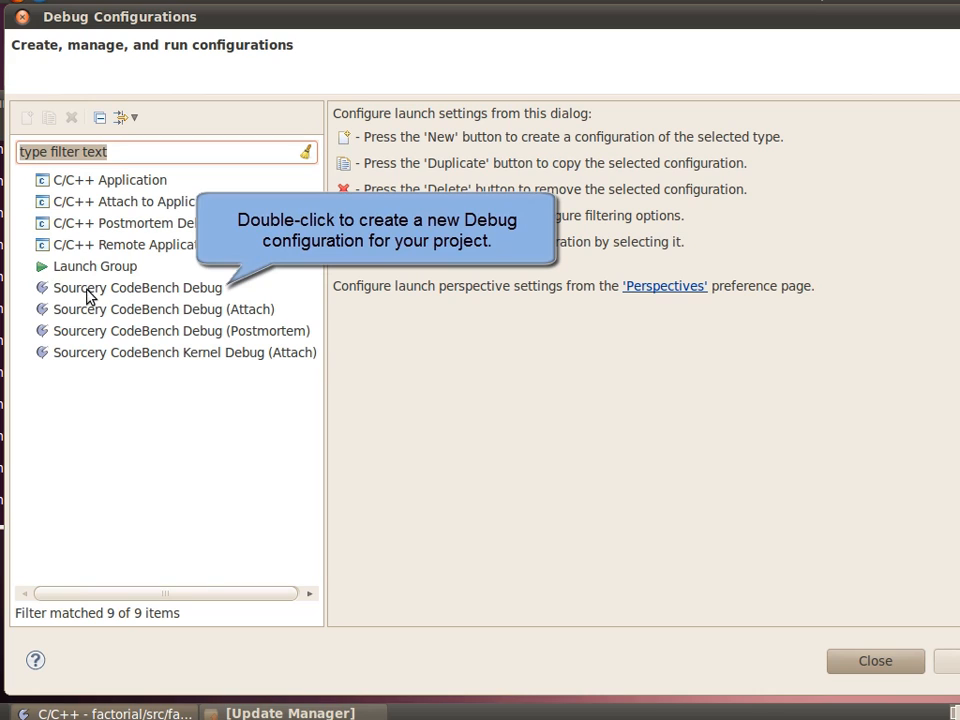
Create a new Sourcery CodeBench Debug configuration, factorial Debug, for Debug/factorial
double_click(138, 288)
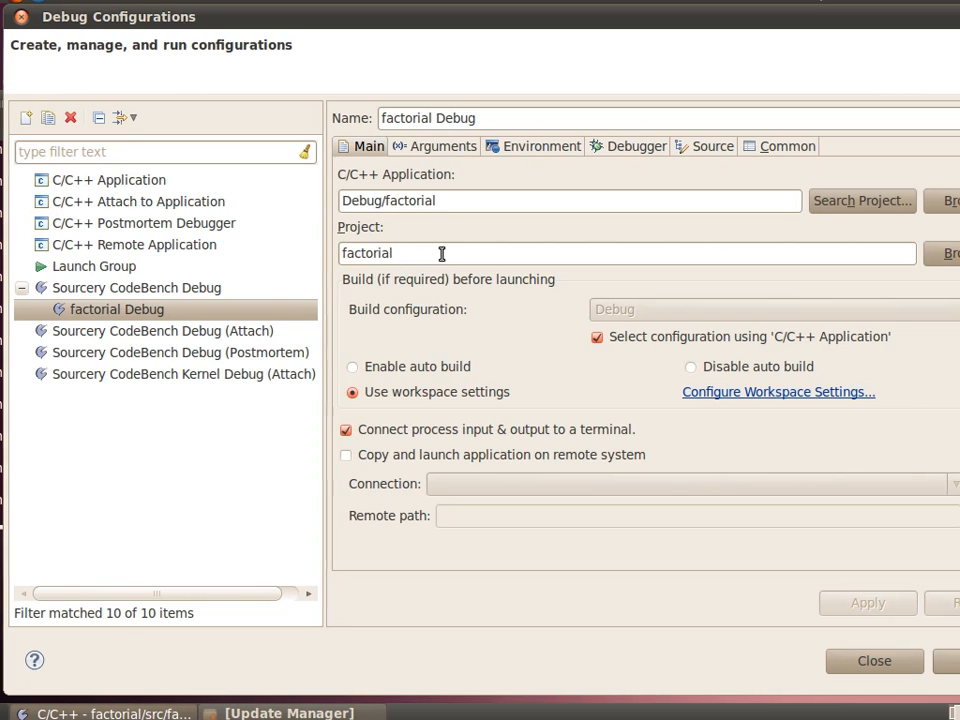
Enable copy-and-launch on the remote system and create a 192.168.0.111 SSH connection described as panda
click(346, 456)
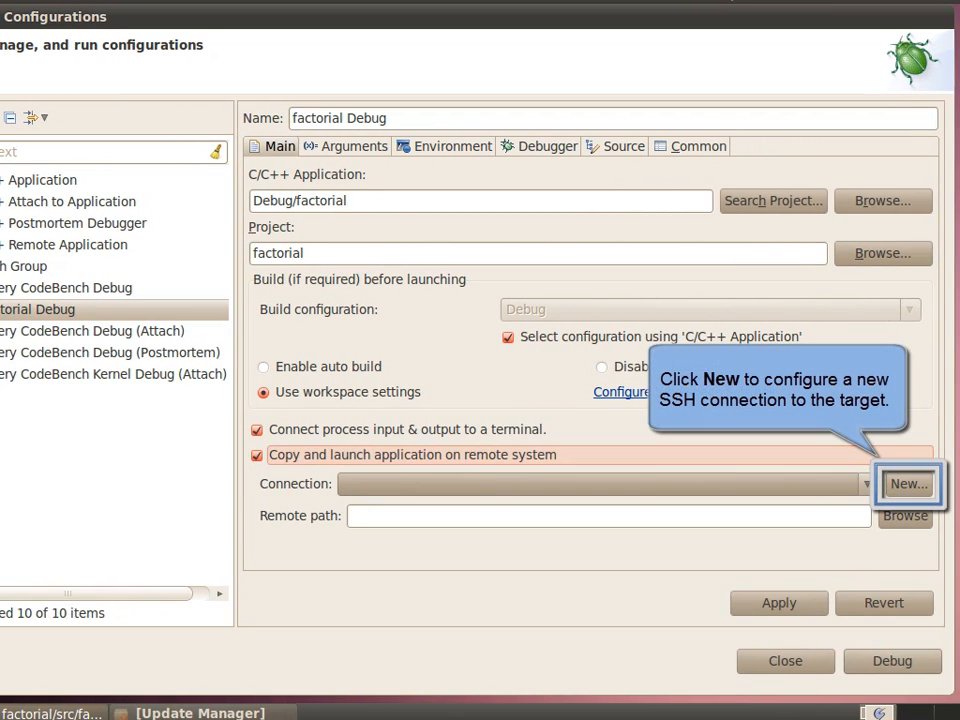
click(908, 482)
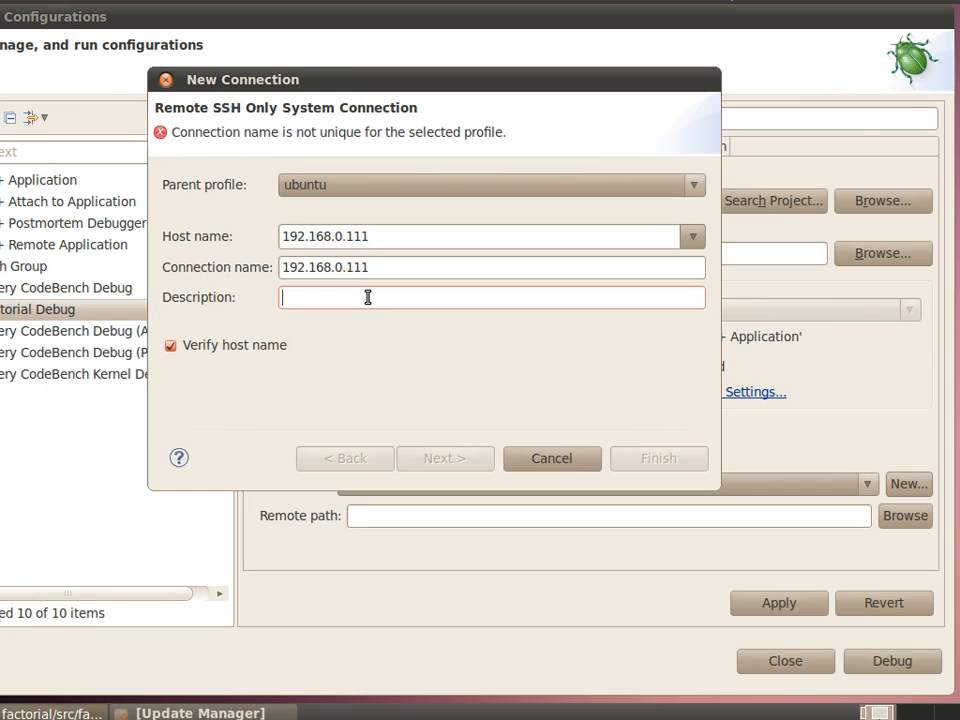
text(panda)
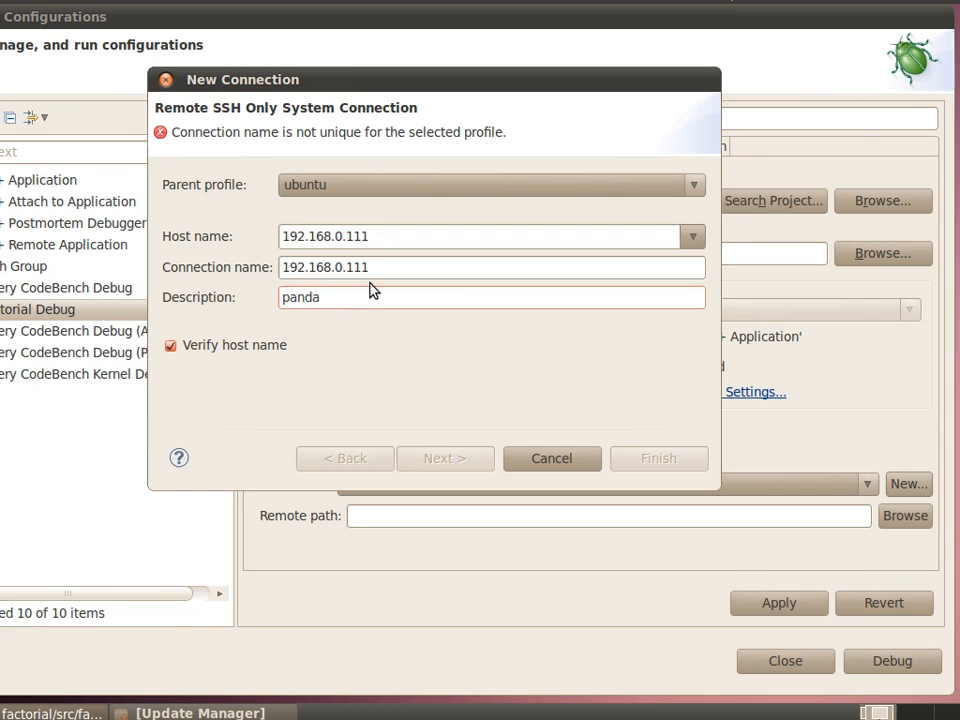
click(552, 458)
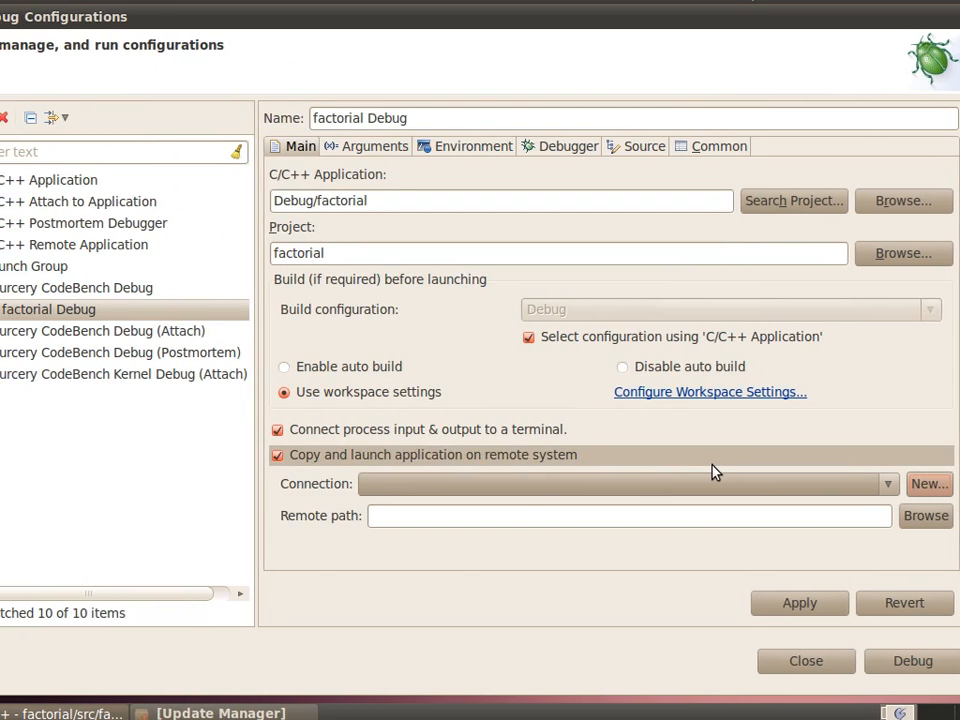
Select the 192.168.0.111 connection for factorial Debug and apply the changes
click(888, 482)
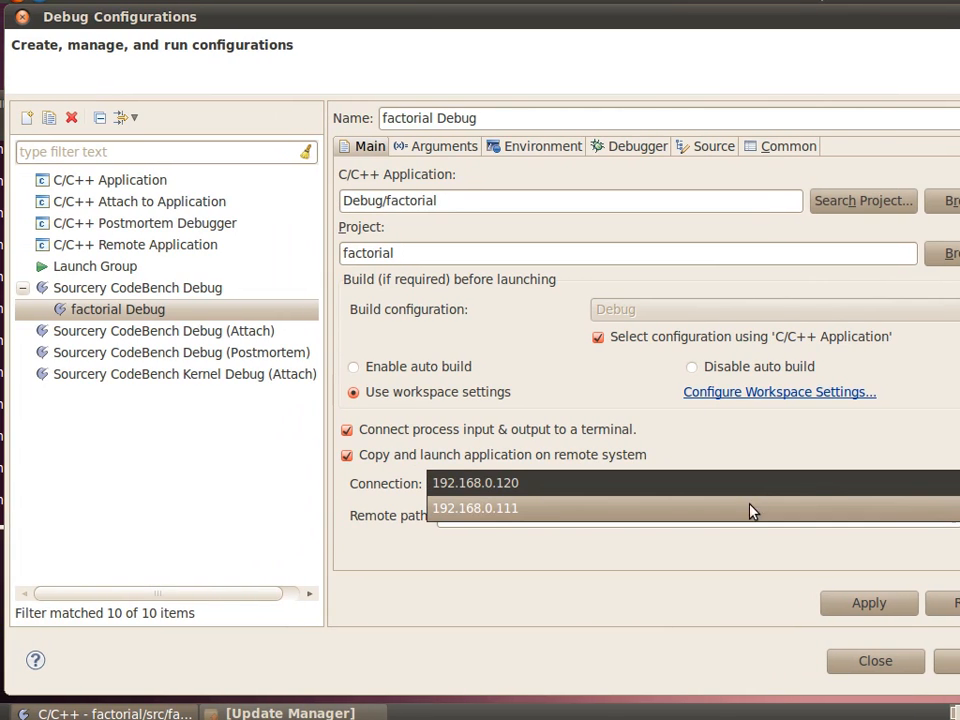
click(476, 508)
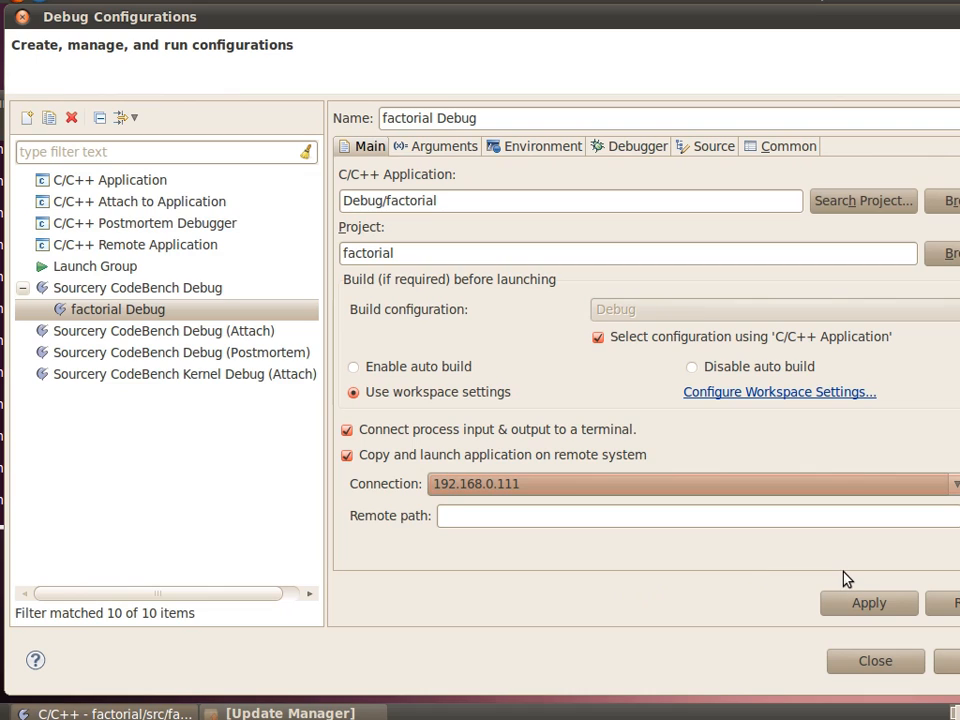
click(868, 602)
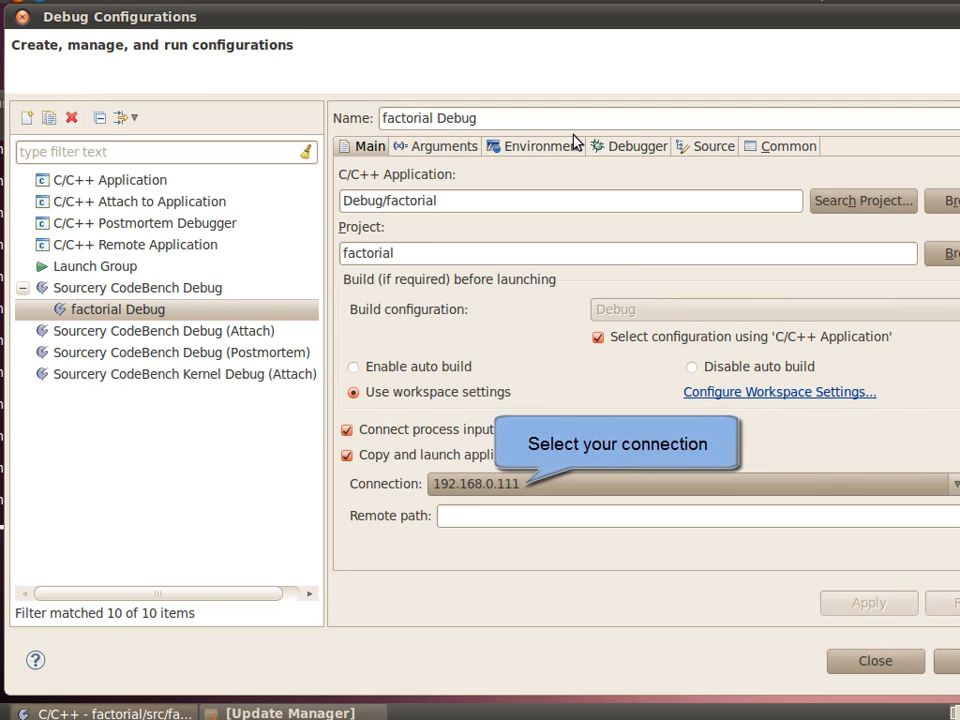
Show the Debugger settings with a TCP gdbserver connection to 192.168.0.111 on port 10000
click(636, 146)
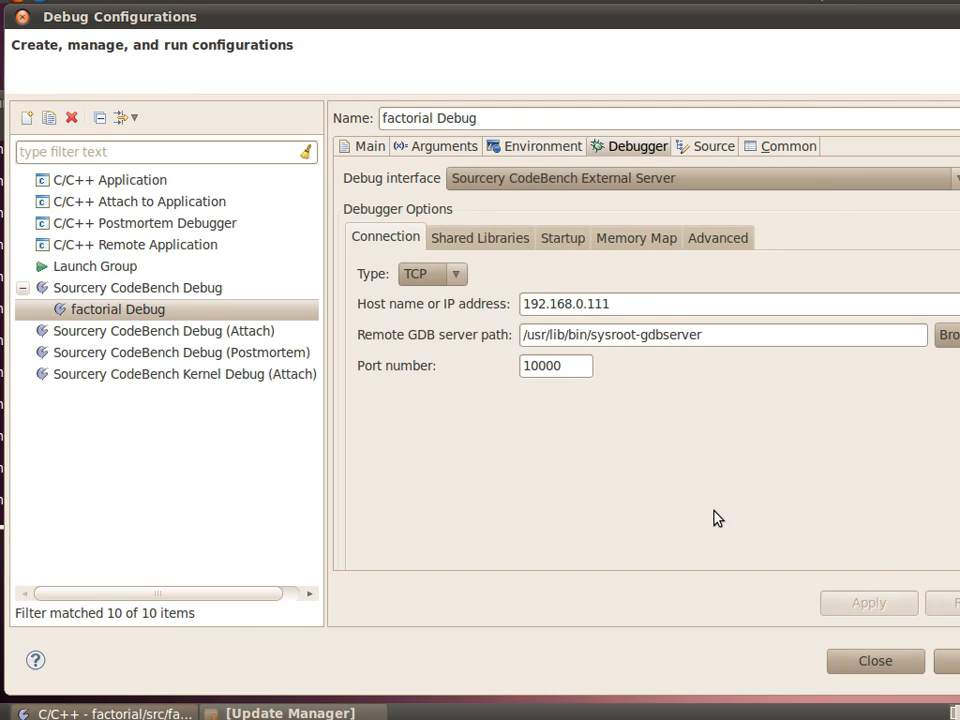
mouse_move(432, 274)
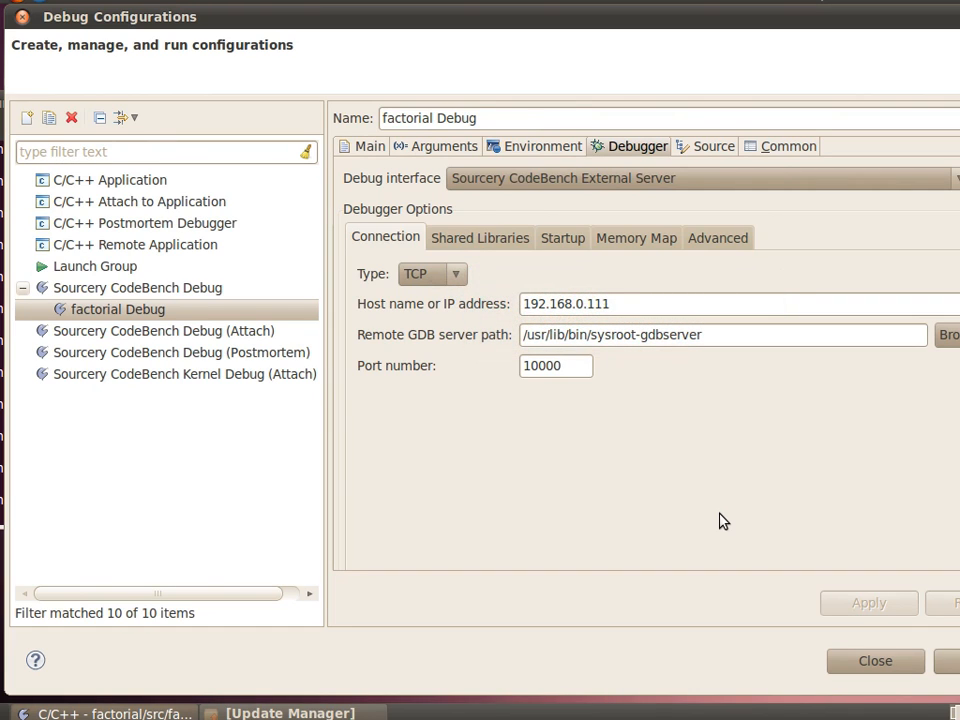
mouse_move(718, 518)
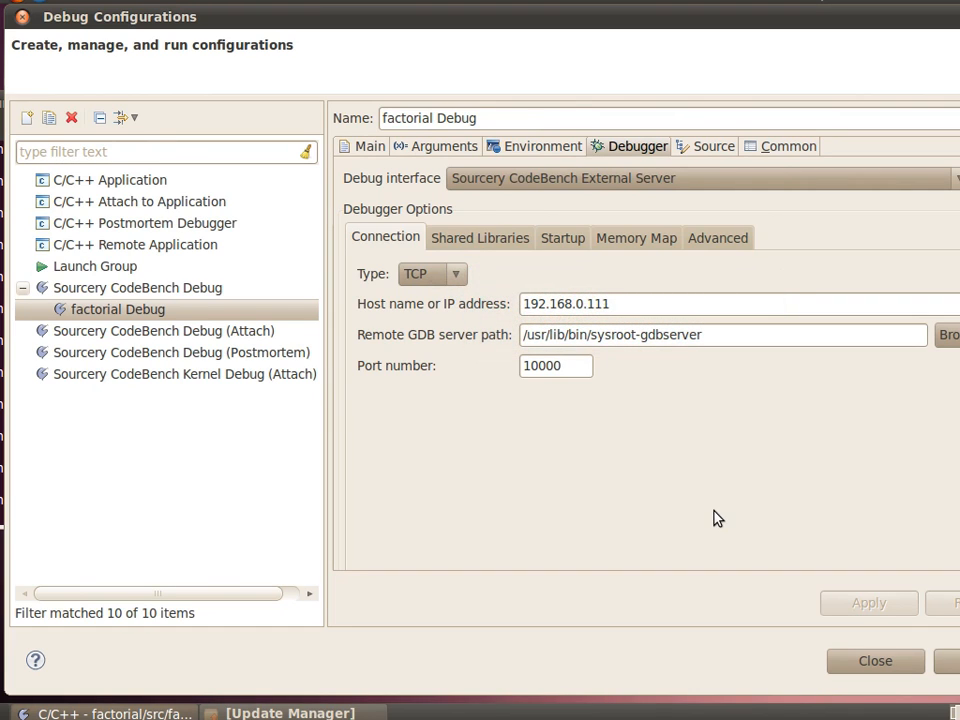
mouse_move(580, 304)
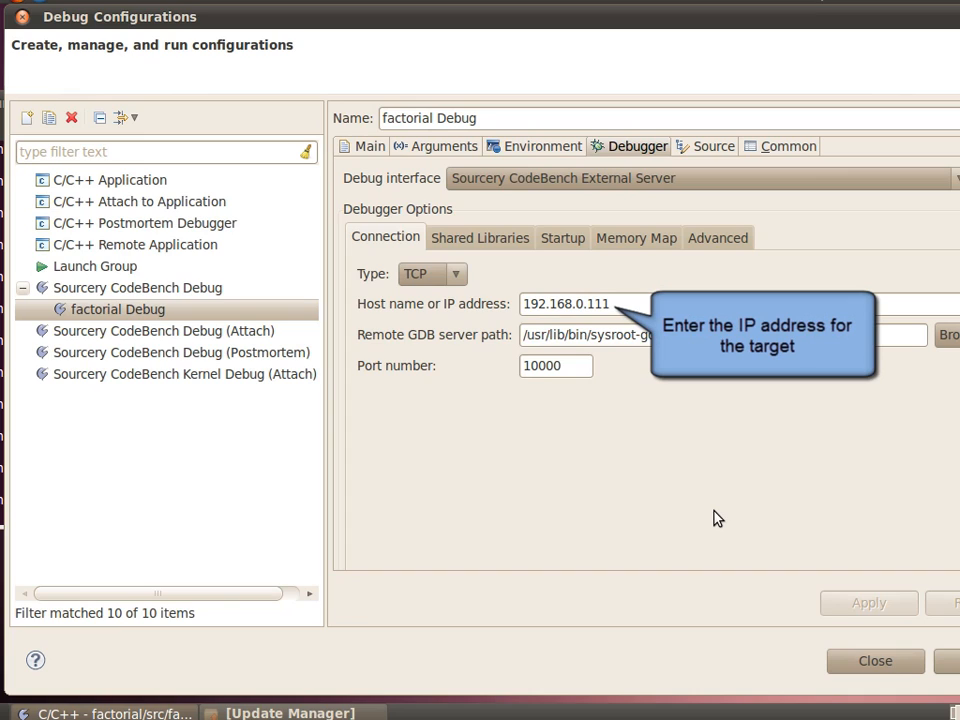
mouse_move(724, 520)
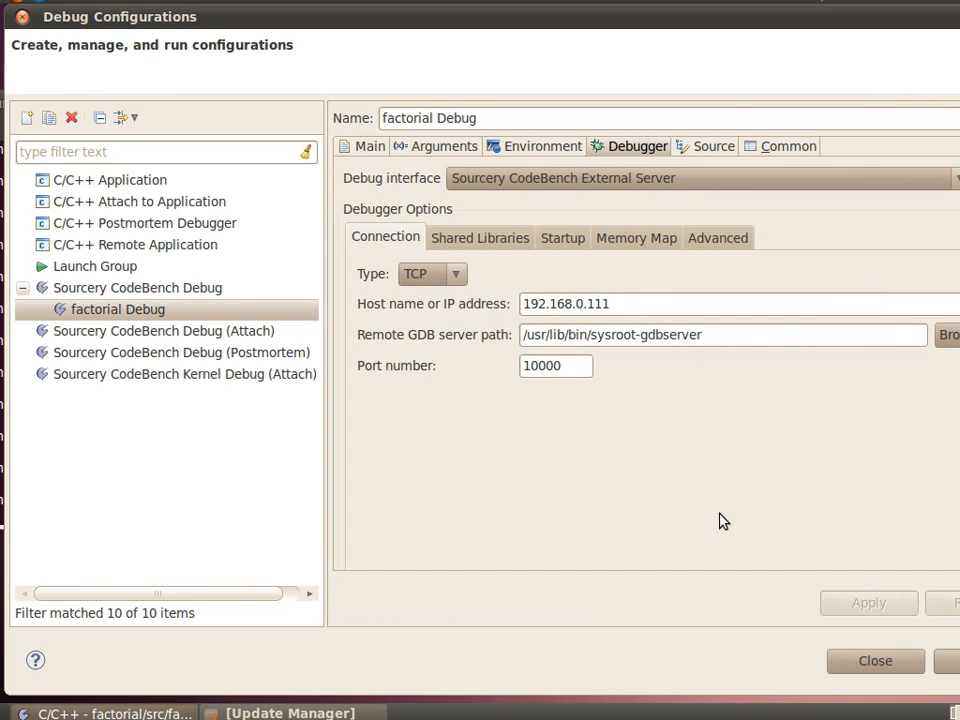
mouse_move(720, 336)
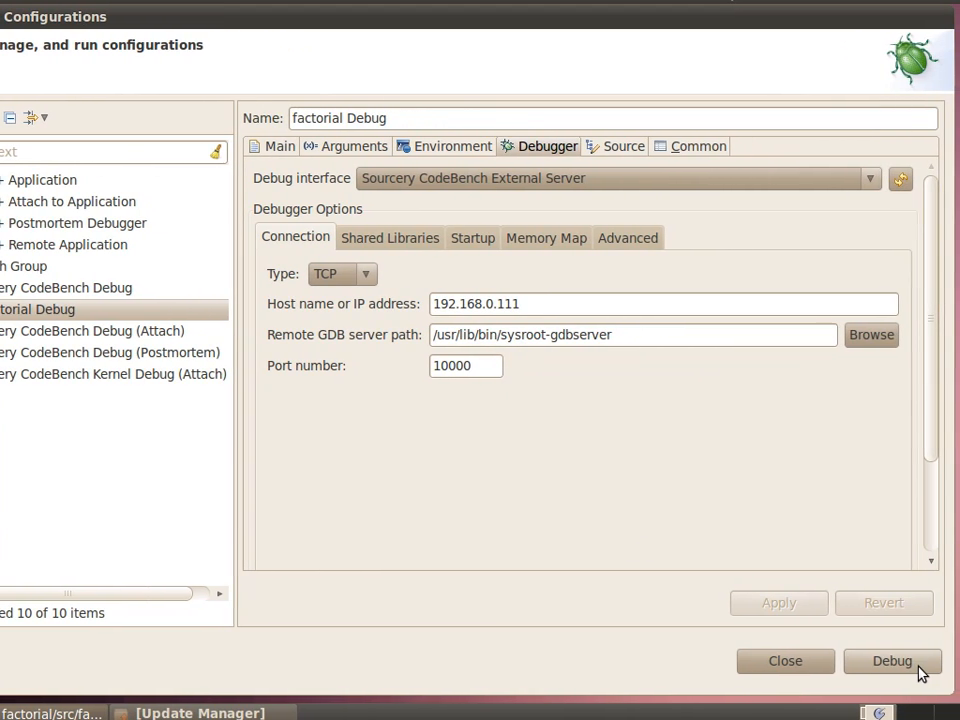
mouse_move(892, 660)
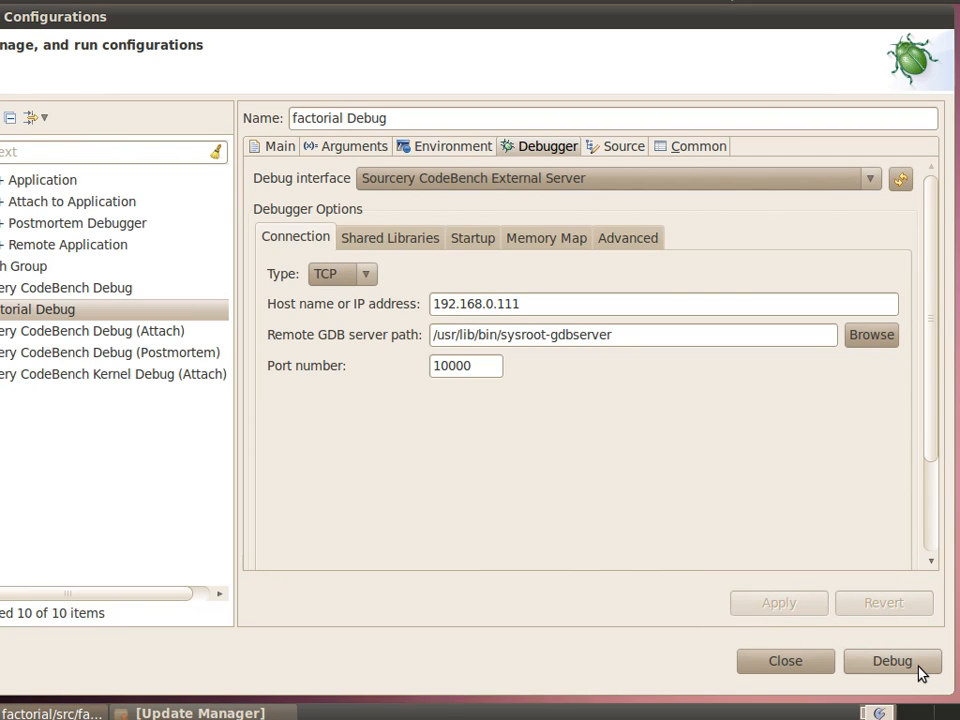
Start the factorial Debug session and confirm switching to the Debug perspective, halting in main()
click(892, 660)
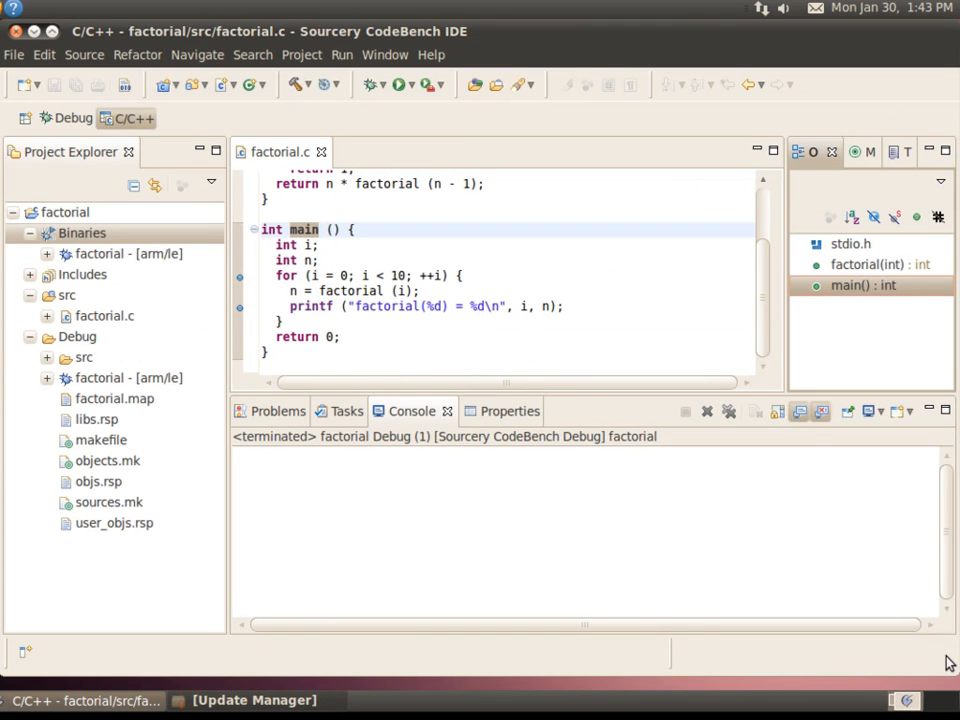
click(400, 84)
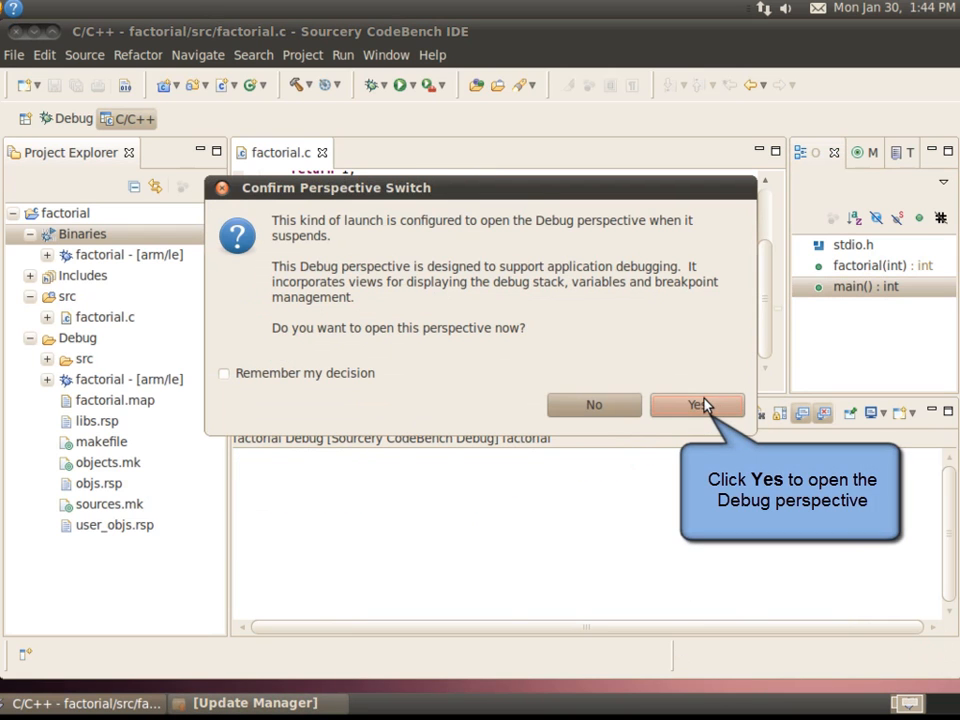
click(696, 404)
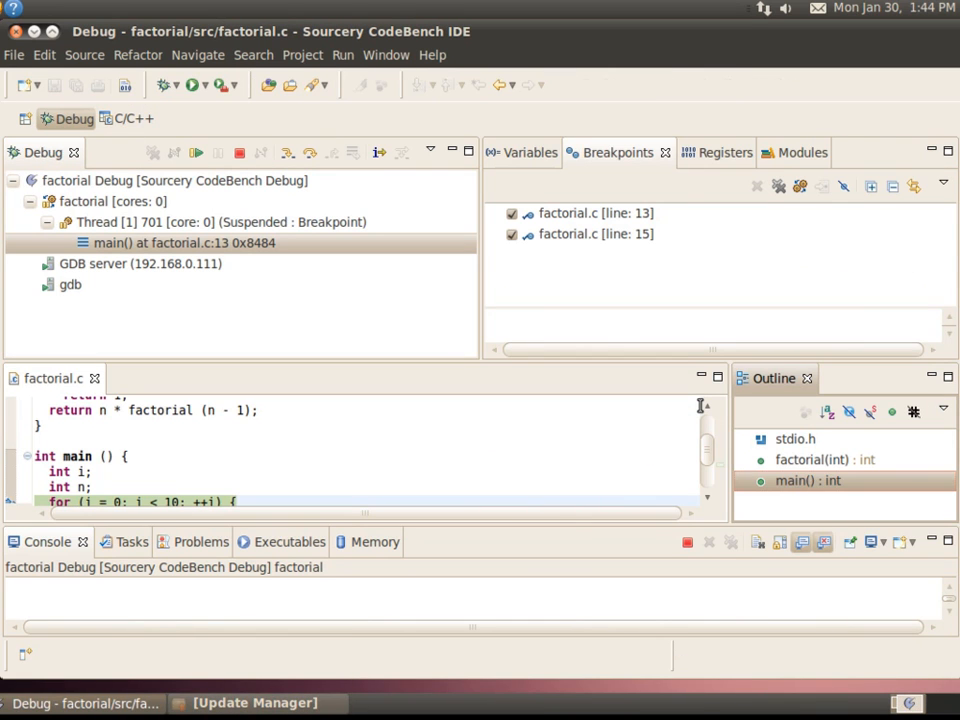
mouse_move(860, 412)
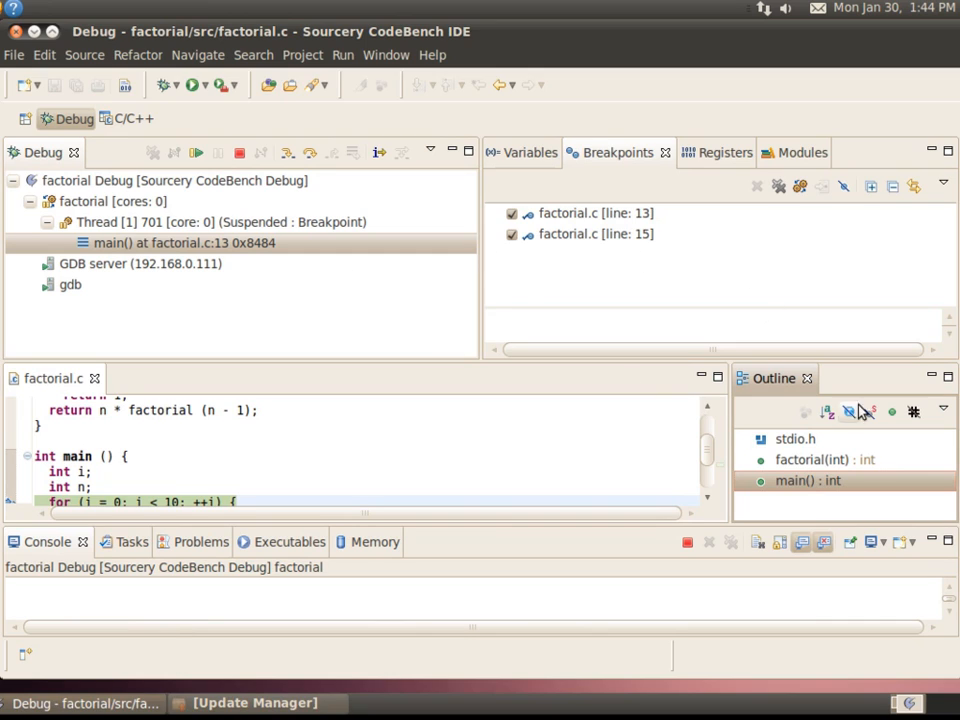
Jump to the factorial function via Outline and show locals i and n in the Variables view
click(820, 458)
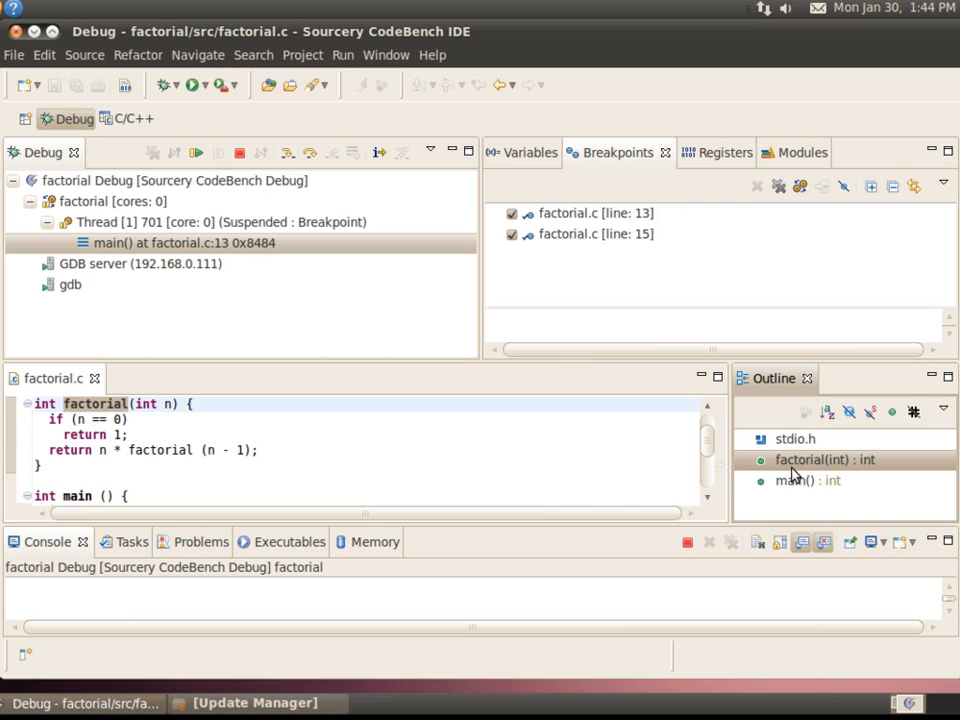
mouse_move(820, 496)
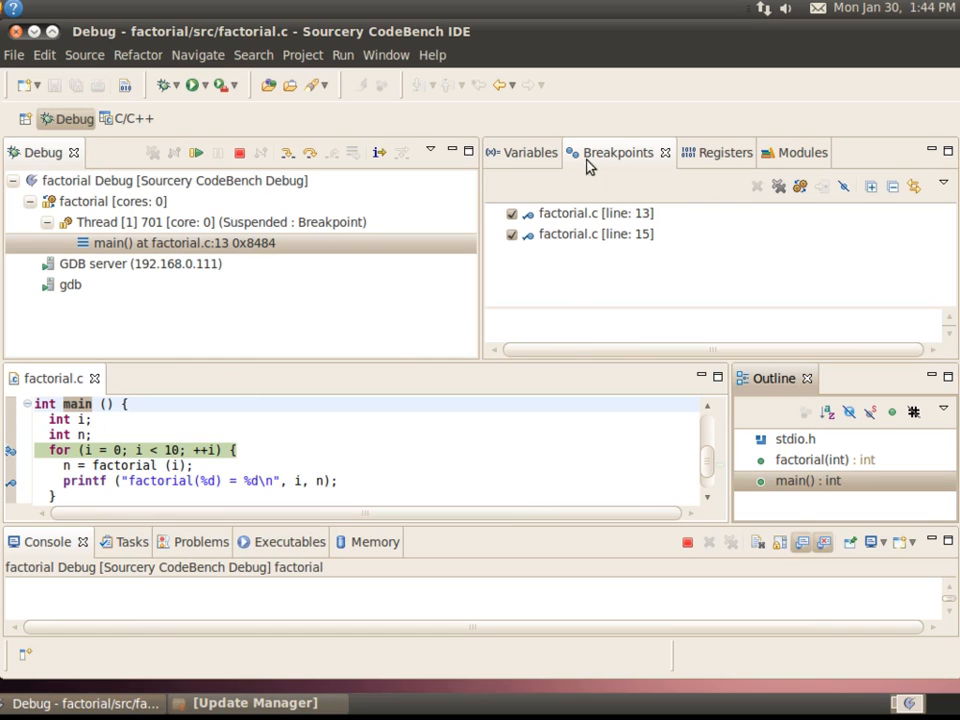
click(528, 152)
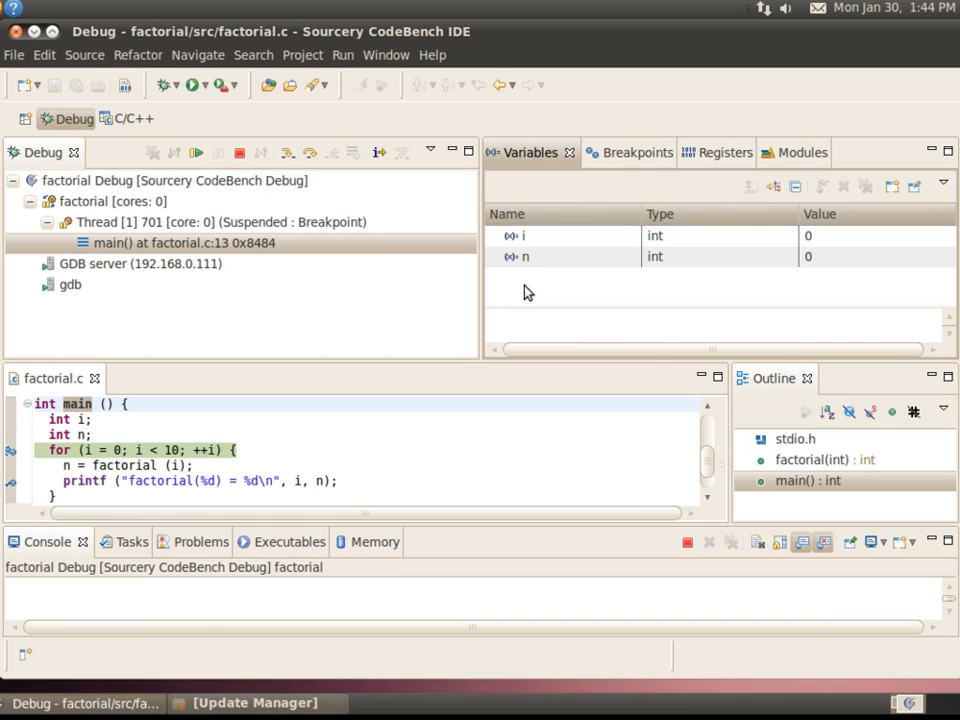
click(520, 236)
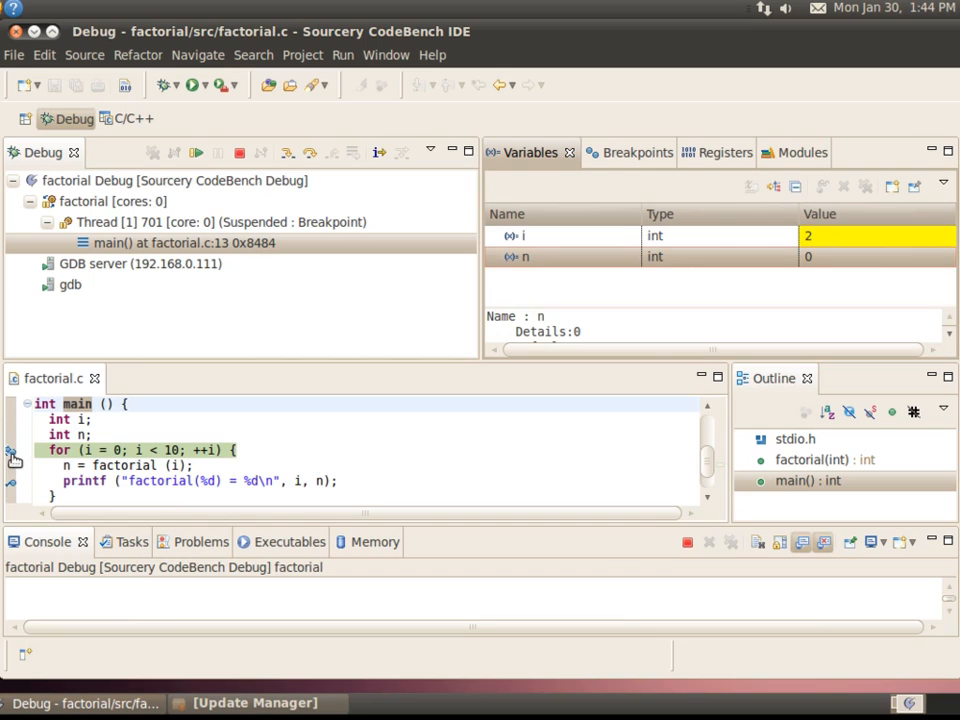
Step to the printf at line 15 and view Console output factorial(0) = 1
right_click(12, 450)
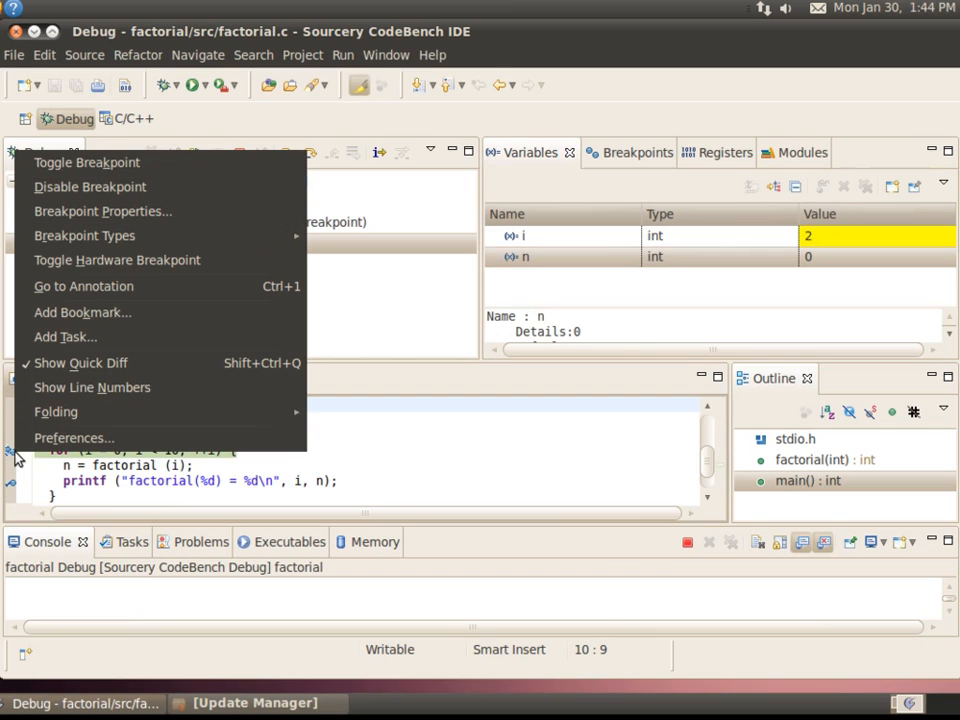
mouse_move(88, 162)
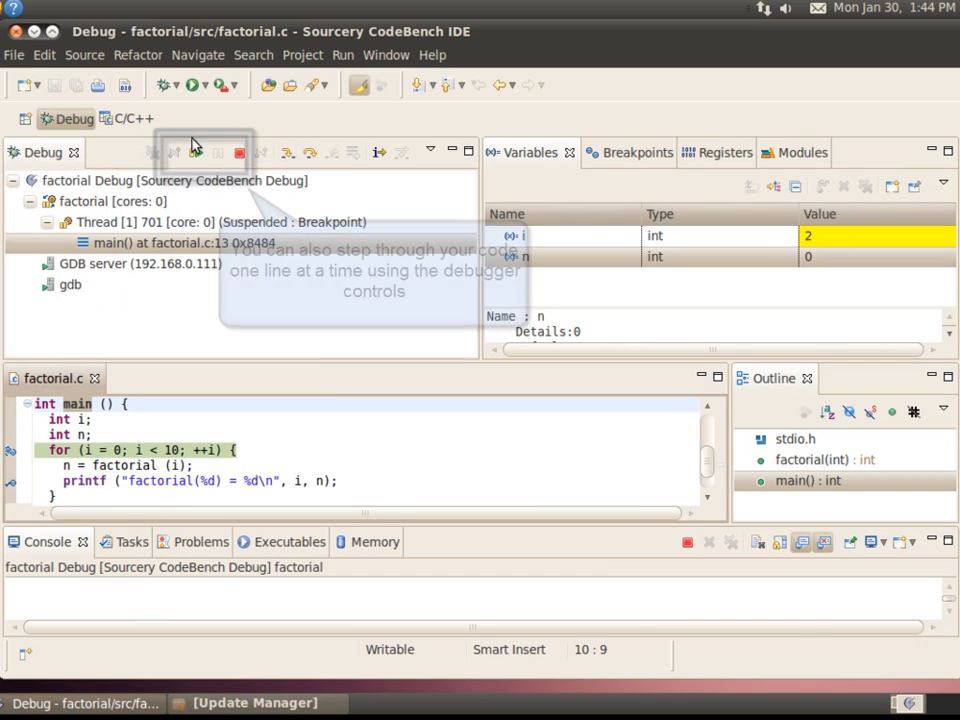
click(194, 152)
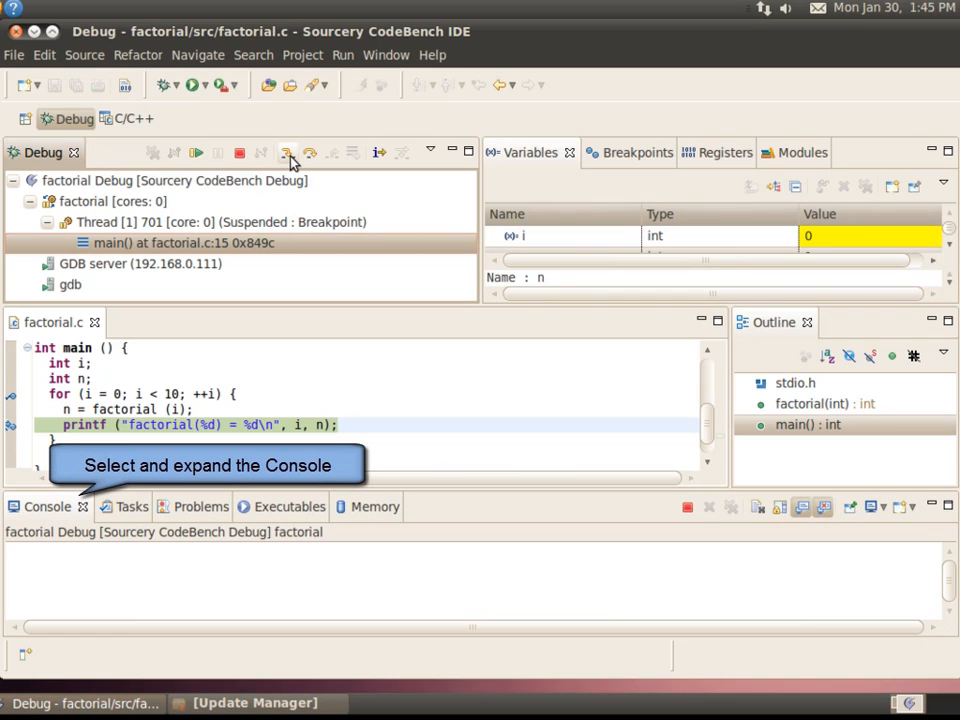
click(172, 152)
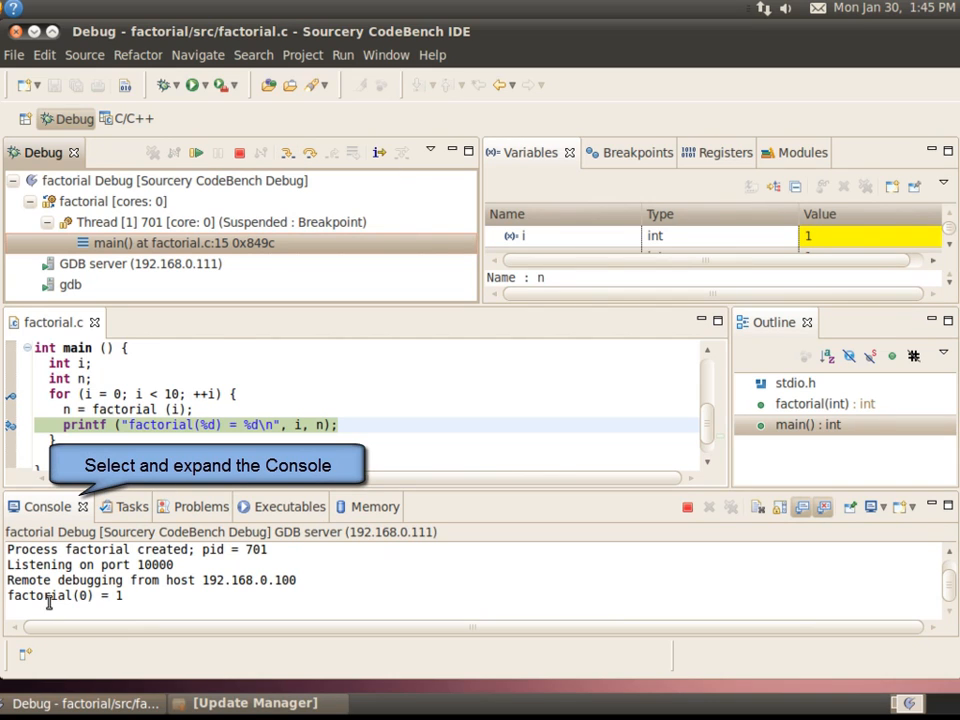
mouse_move(144, 596)
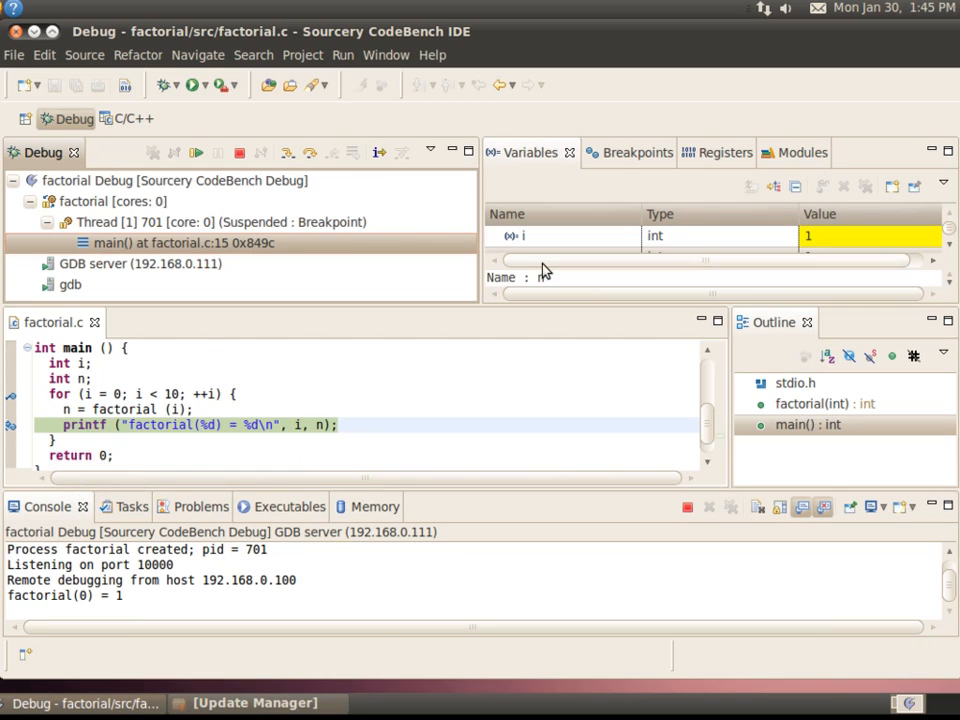
Expand General Registers in the Registers view, then resume to print factorial(1) = 1
click(704, 152)
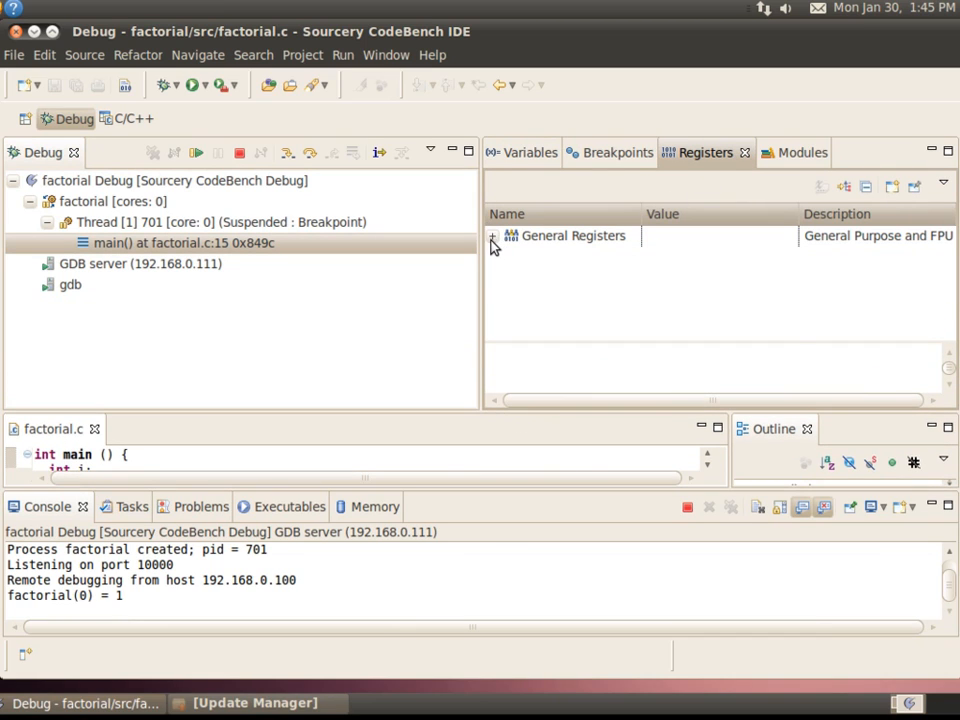
click(492, 236)
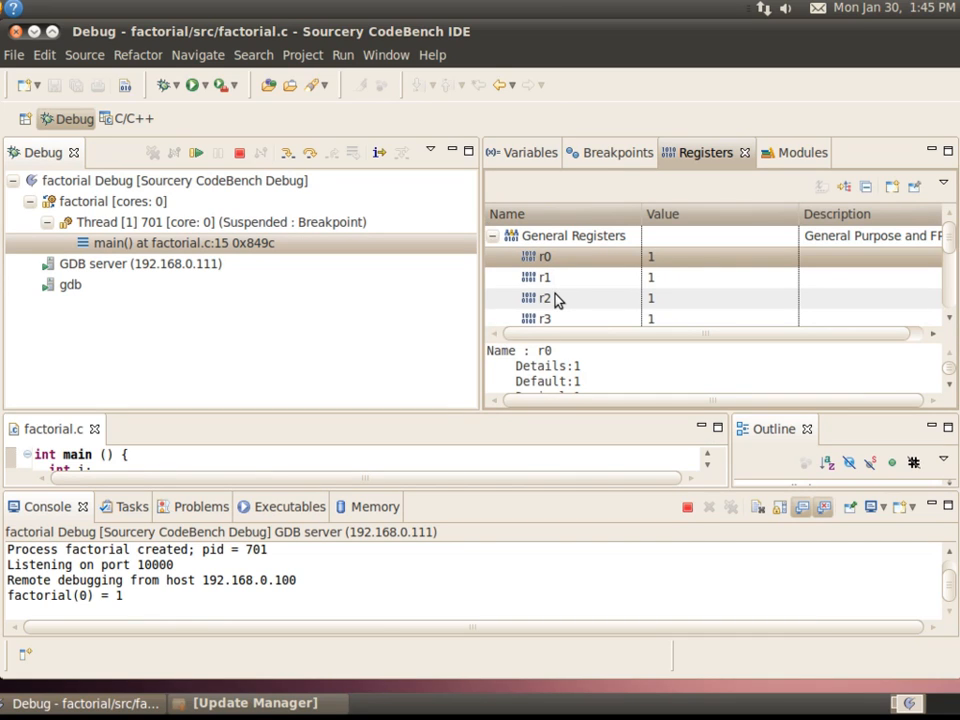
mouse_move(572, 300)
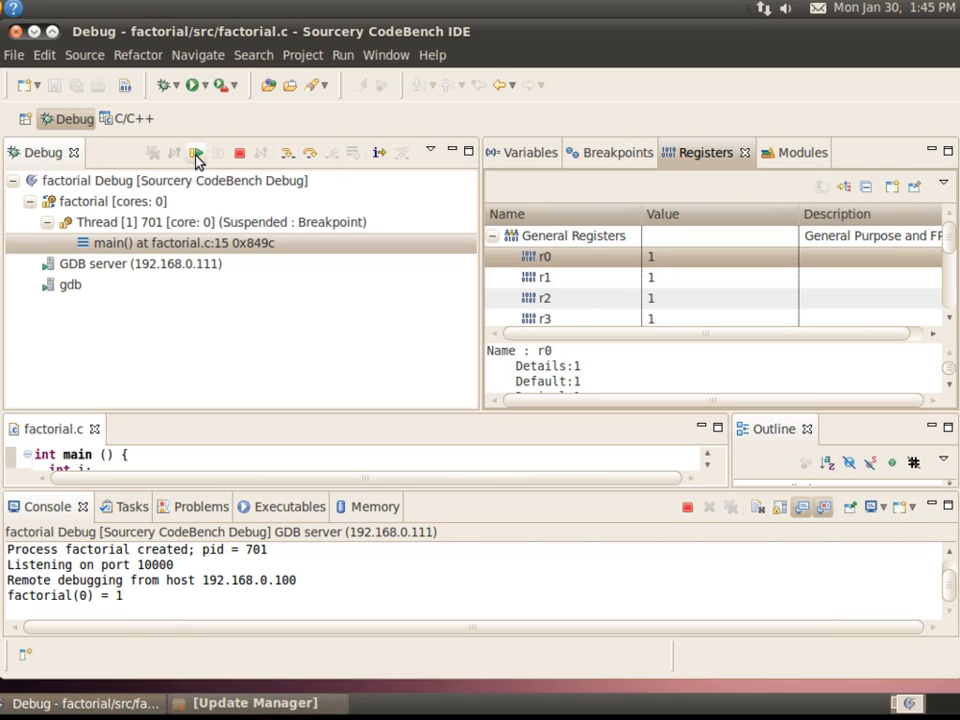
click(196, 152)
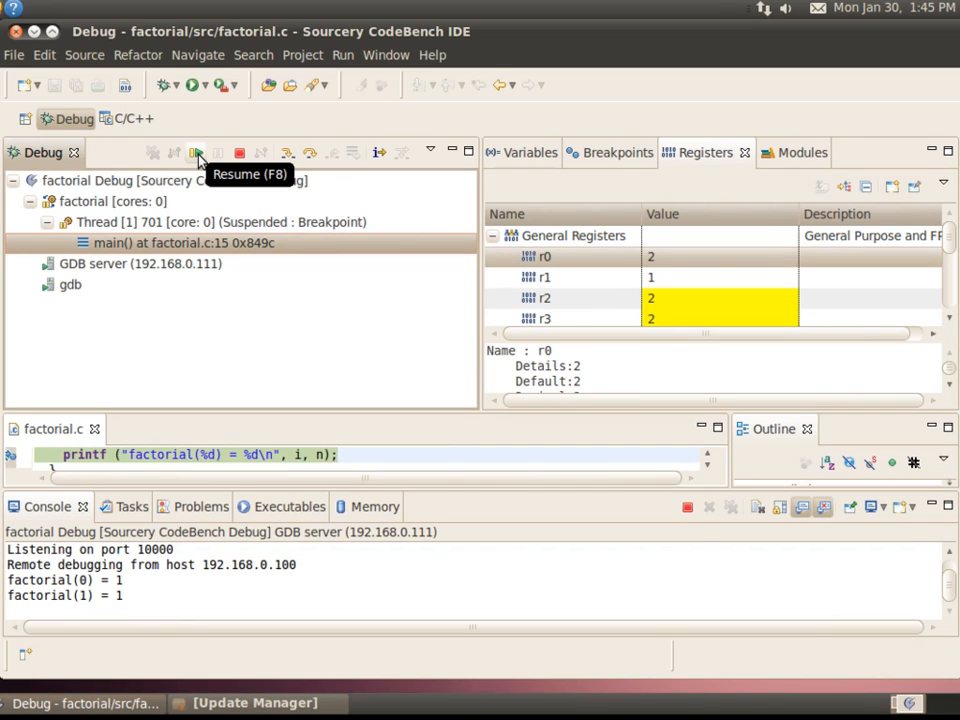